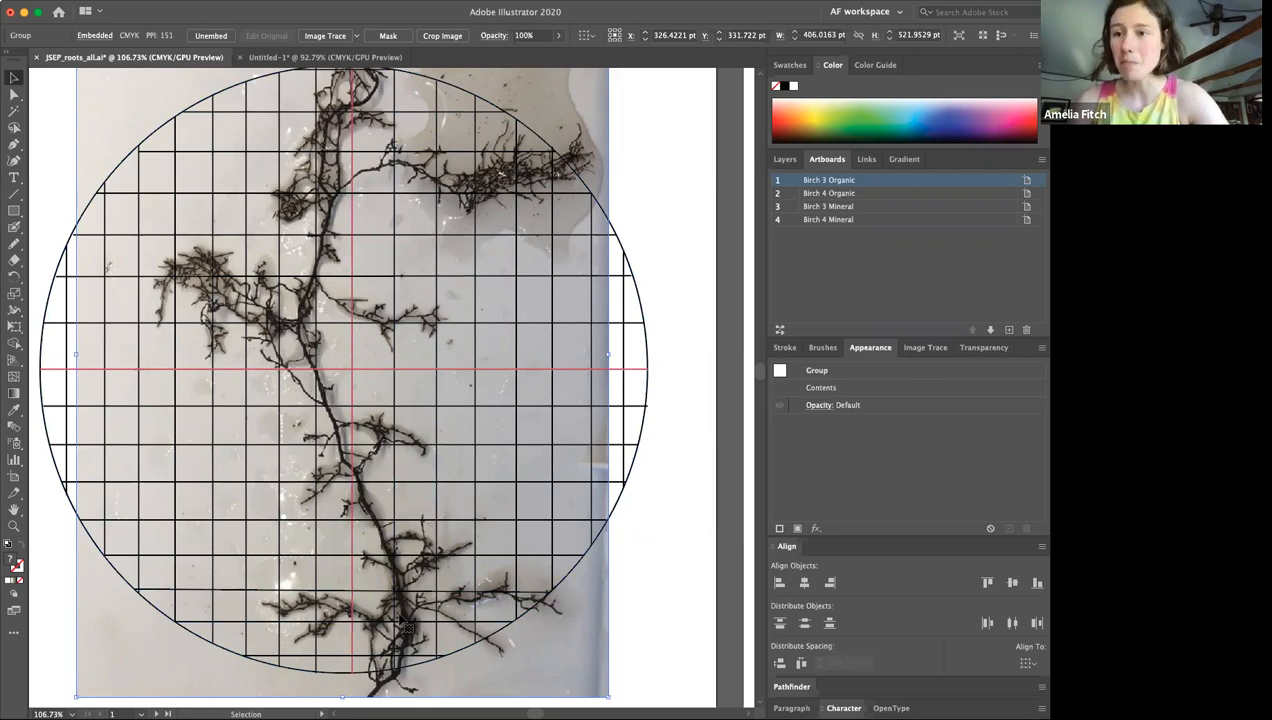
mouse_move(462, 620)
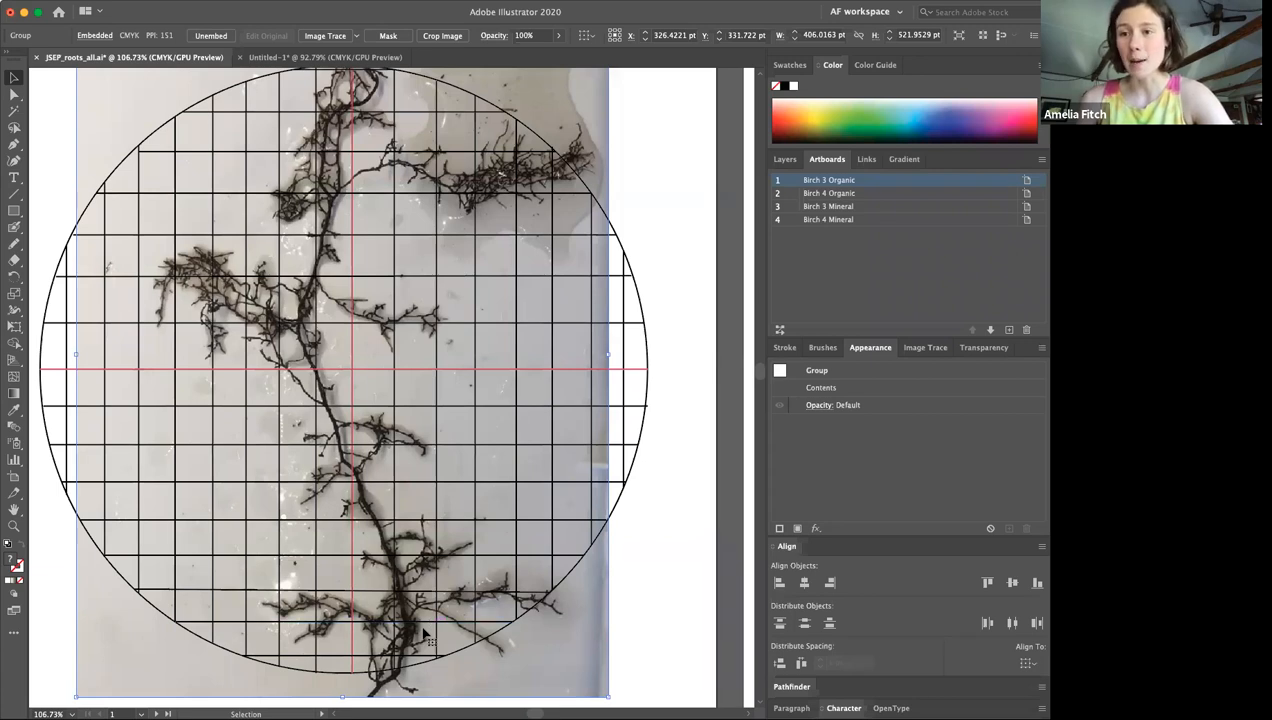
mouse_move(484, 564)
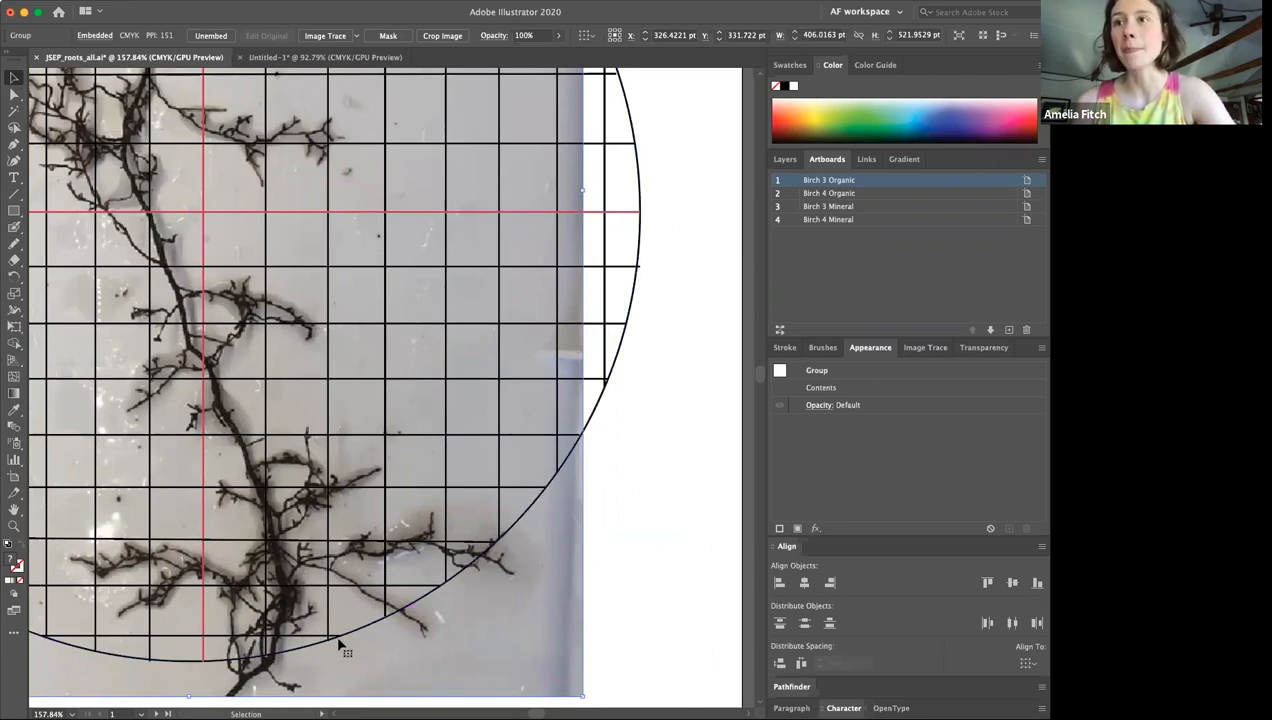
mouse_move(330, 570)
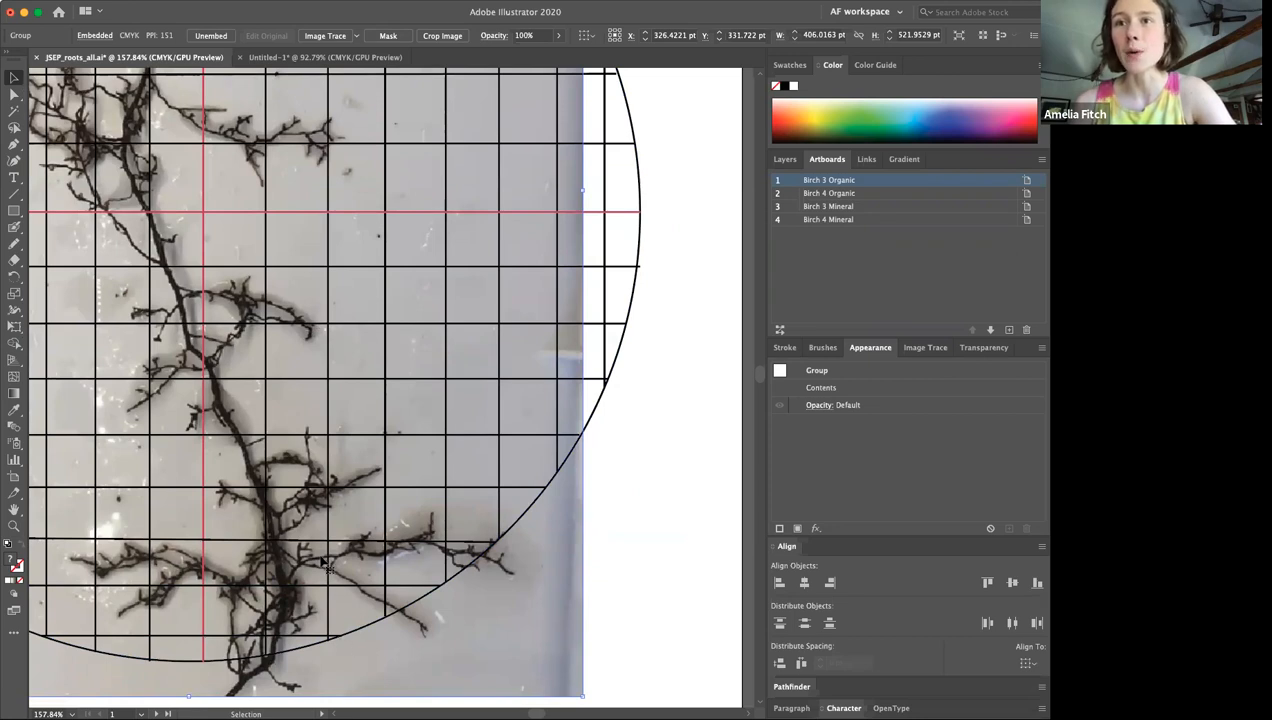
mouse_move(316, 562)
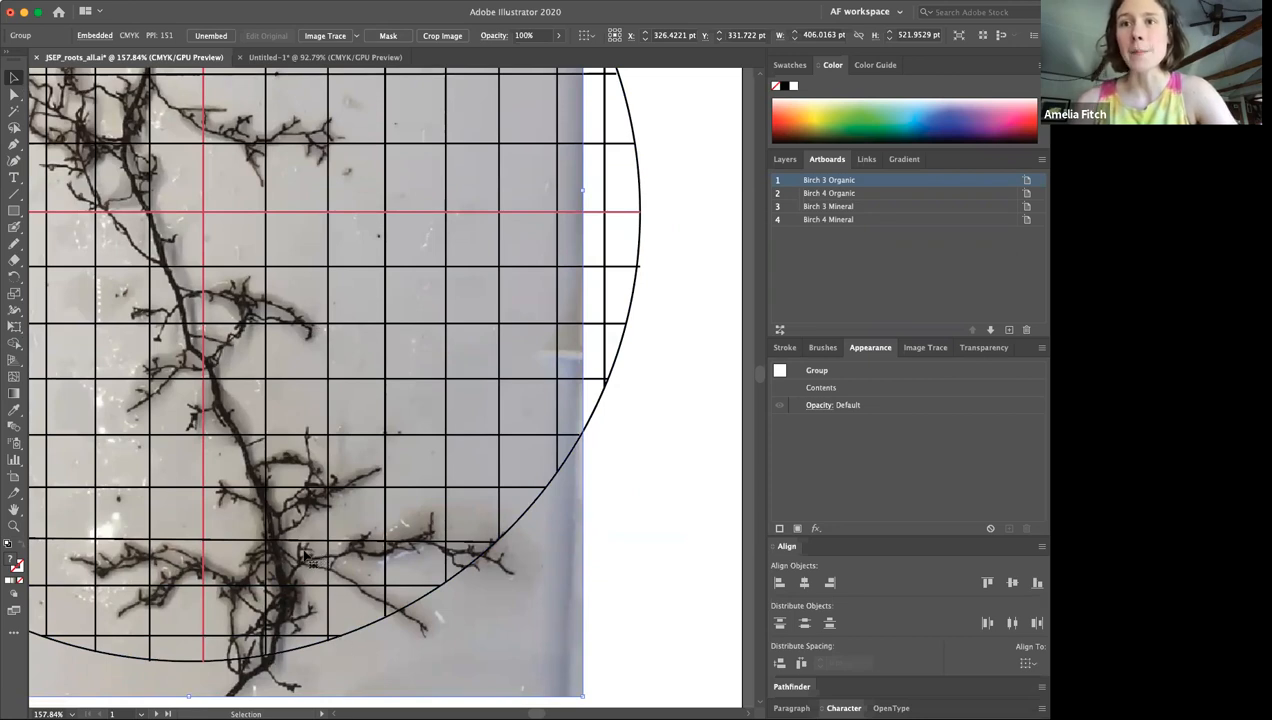
mouse_move(300, 580)
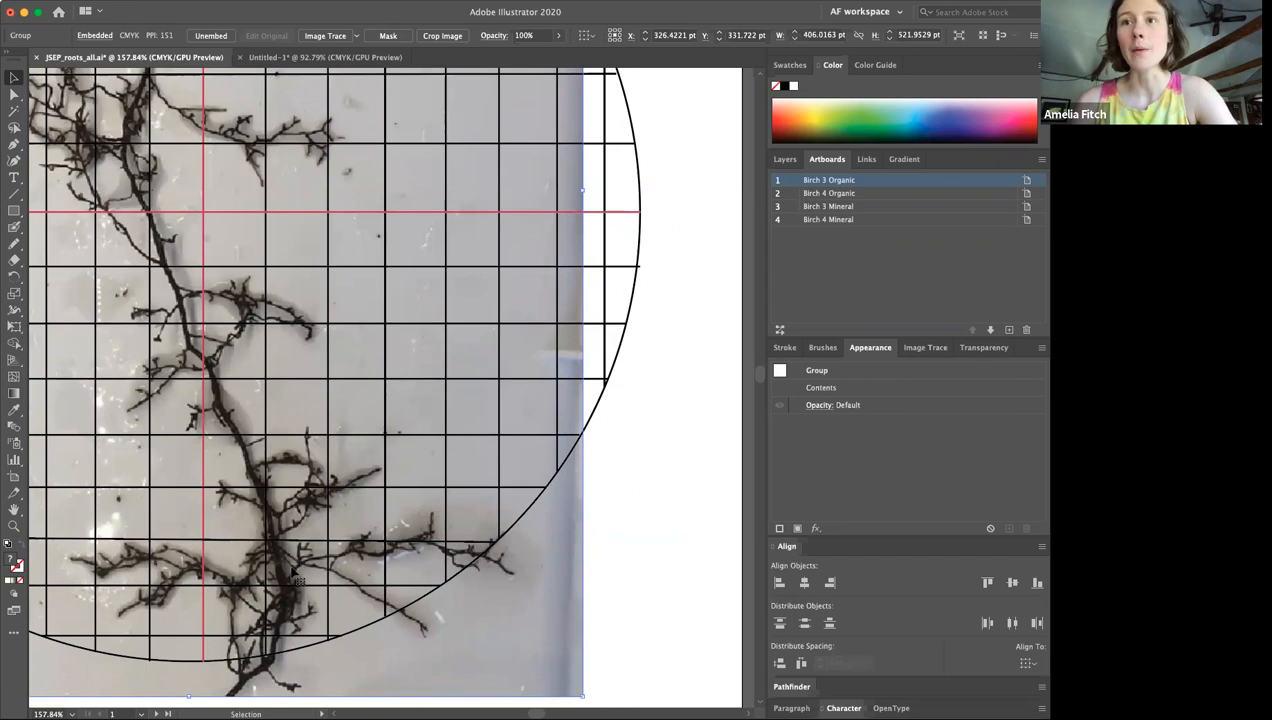
mouse_move(312, 548)
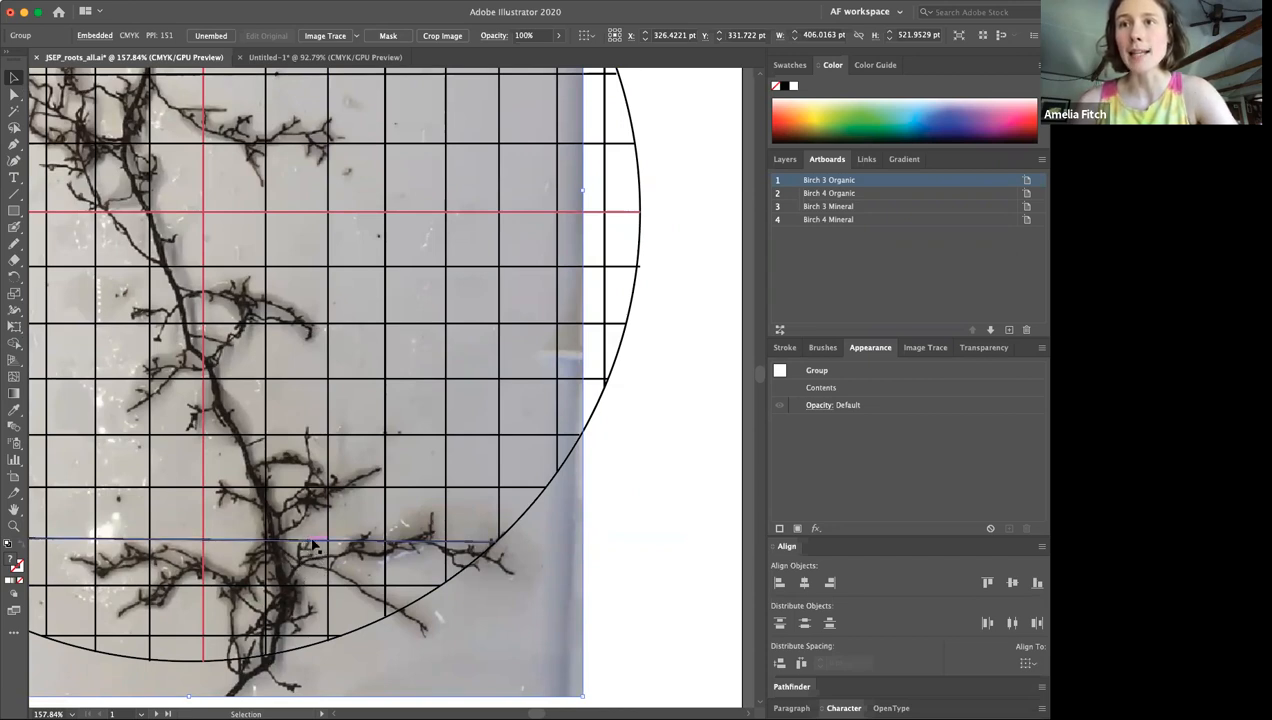
mouse_move(310, 548)
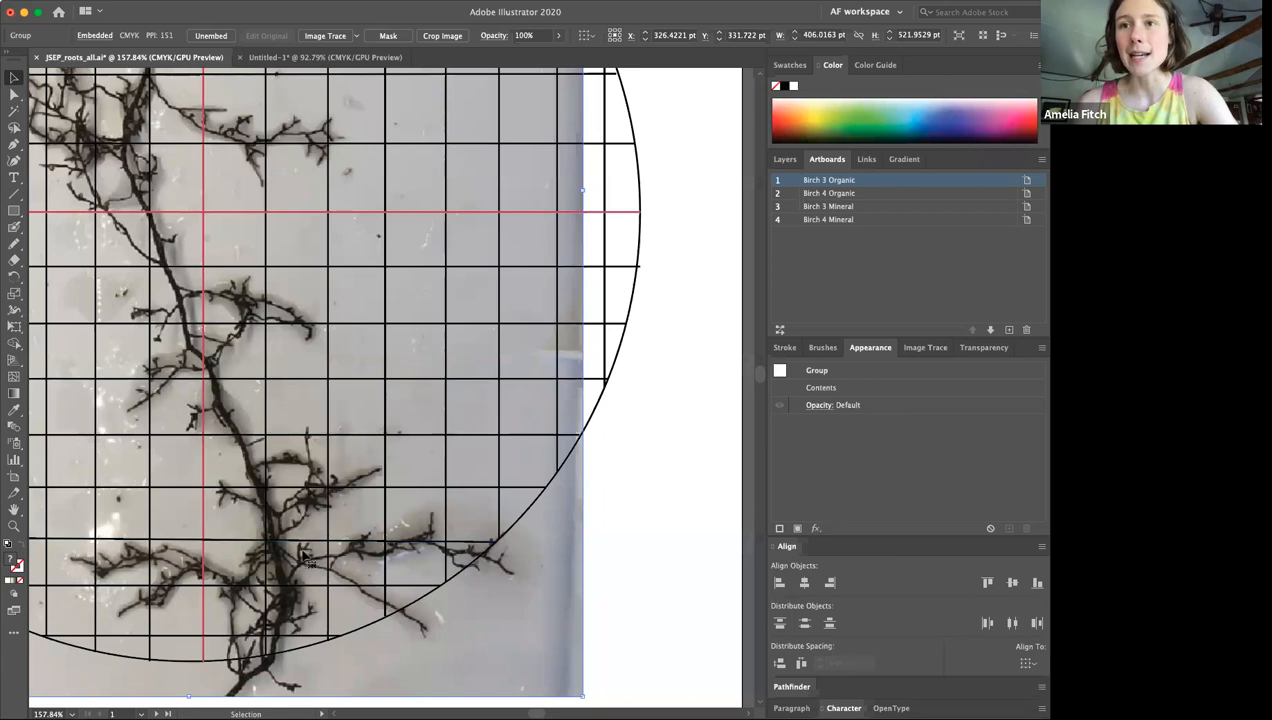
mouse_move(308, 564)
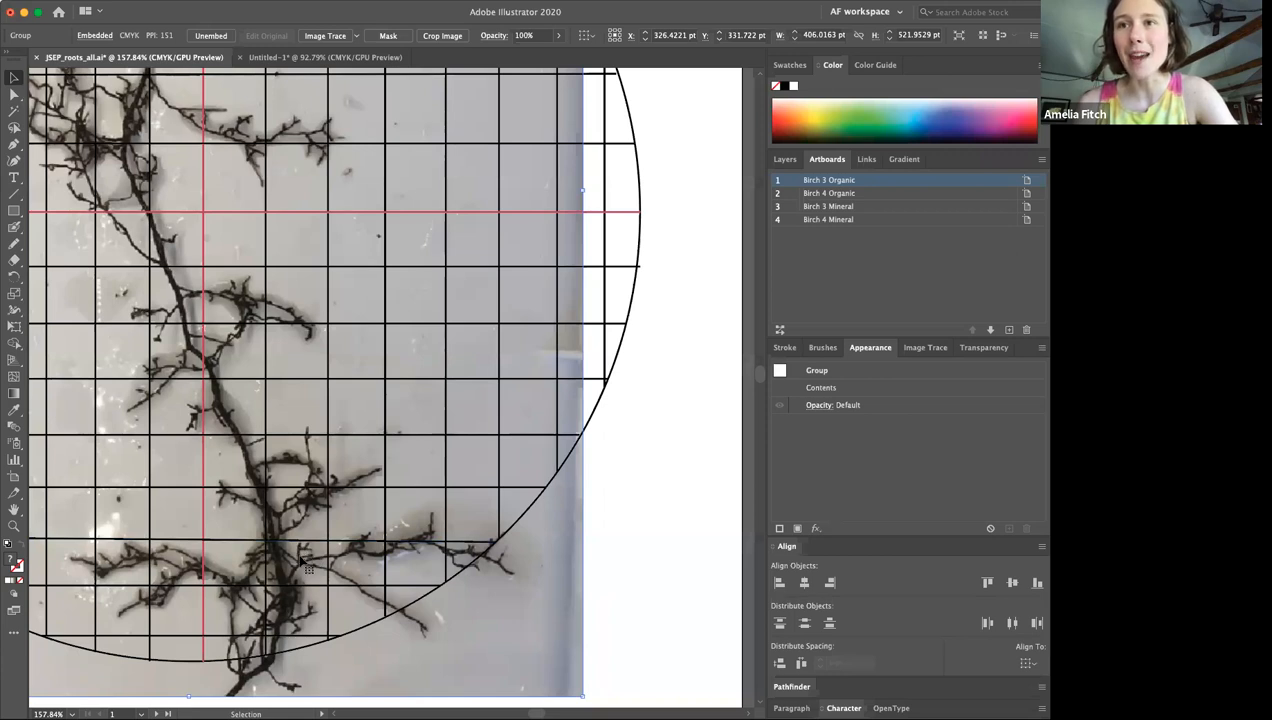
mouse_move(320, 572)
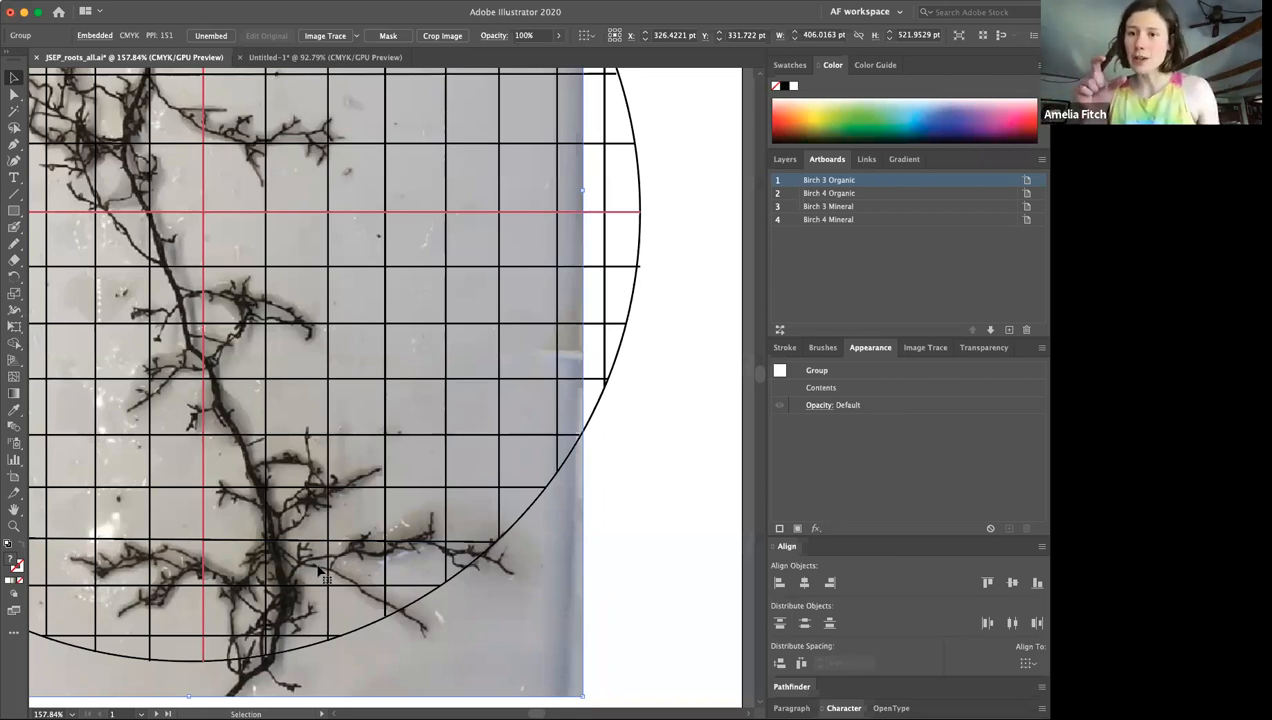
mouse_move(318, 576)
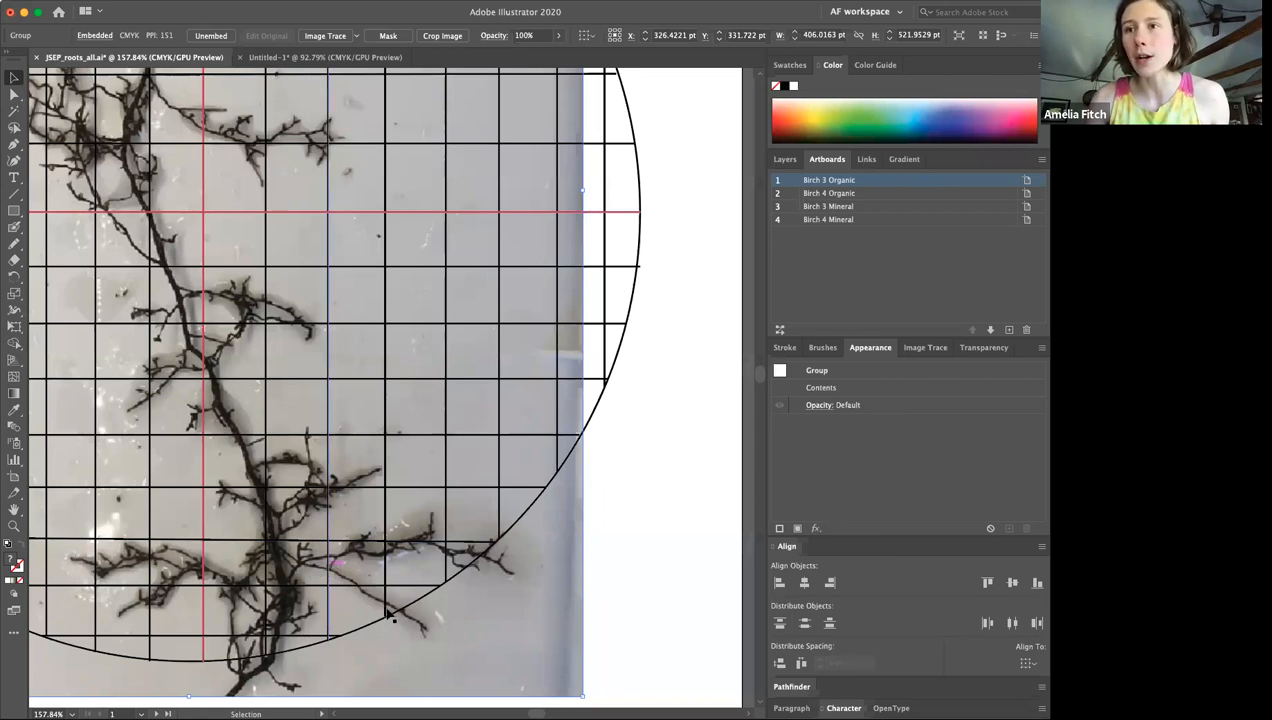
mouse_move(424, 636)
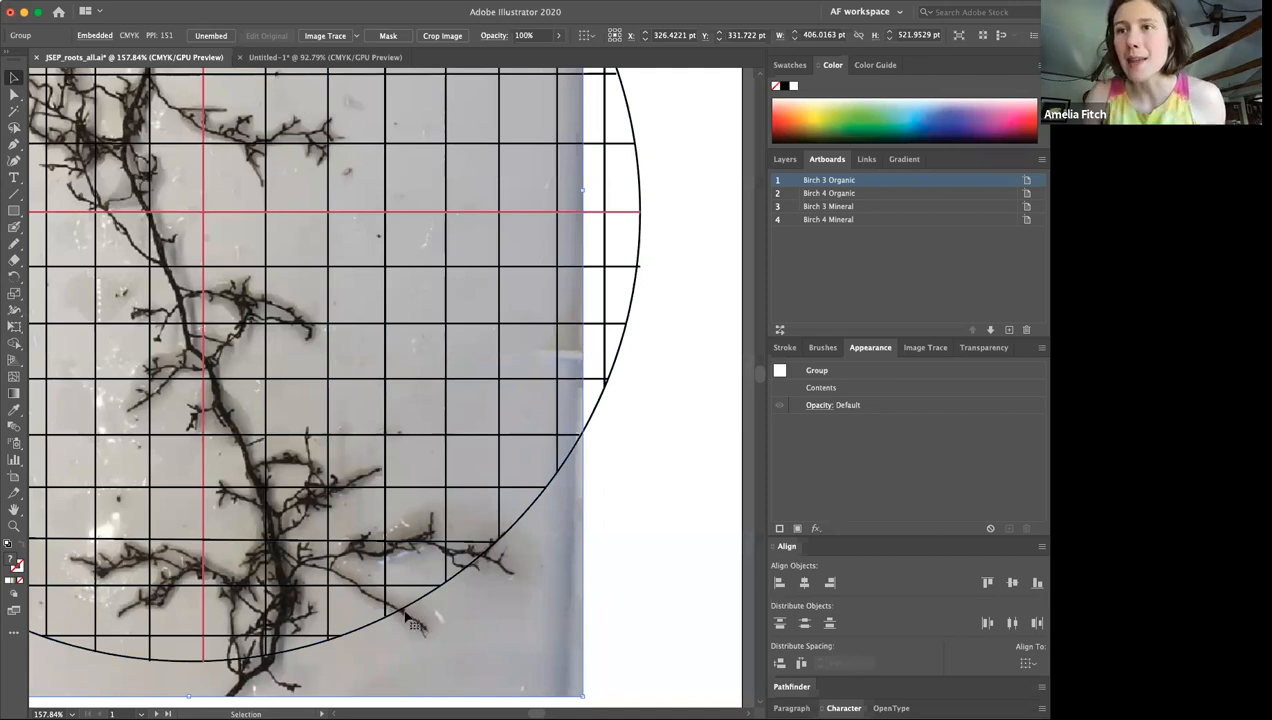
mouse_move(408, 616)
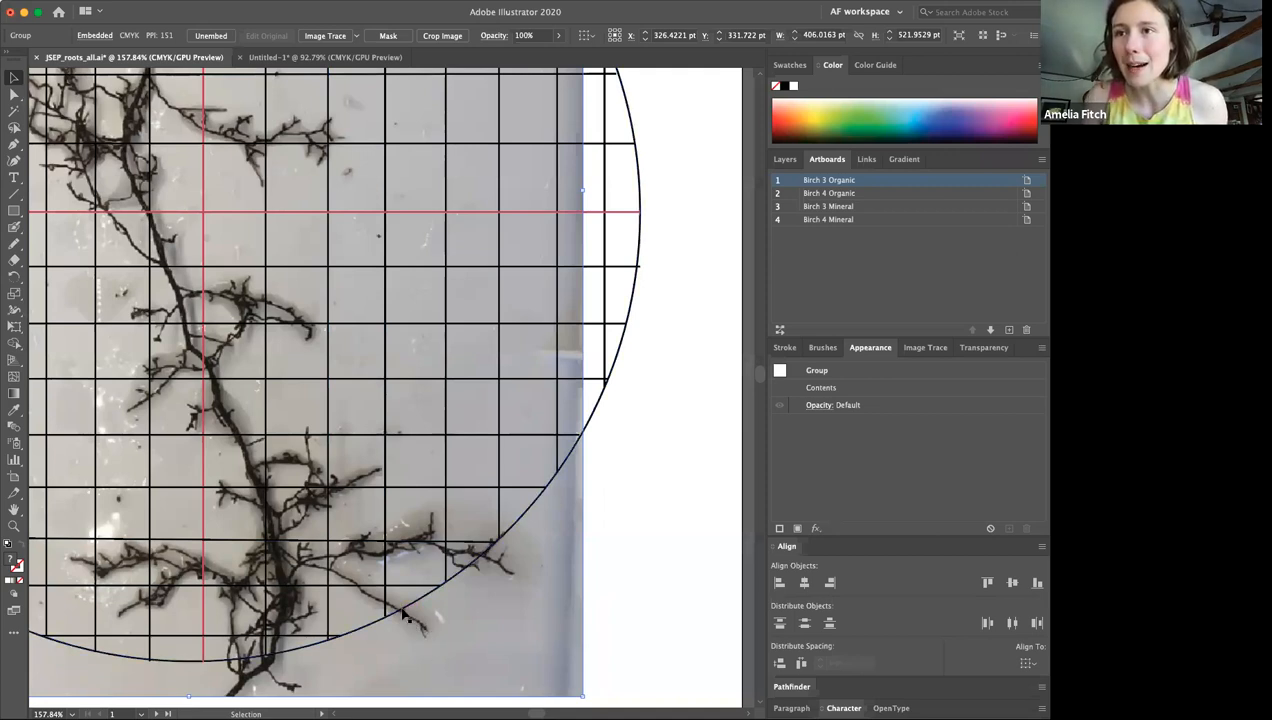
left_click(408, 610)
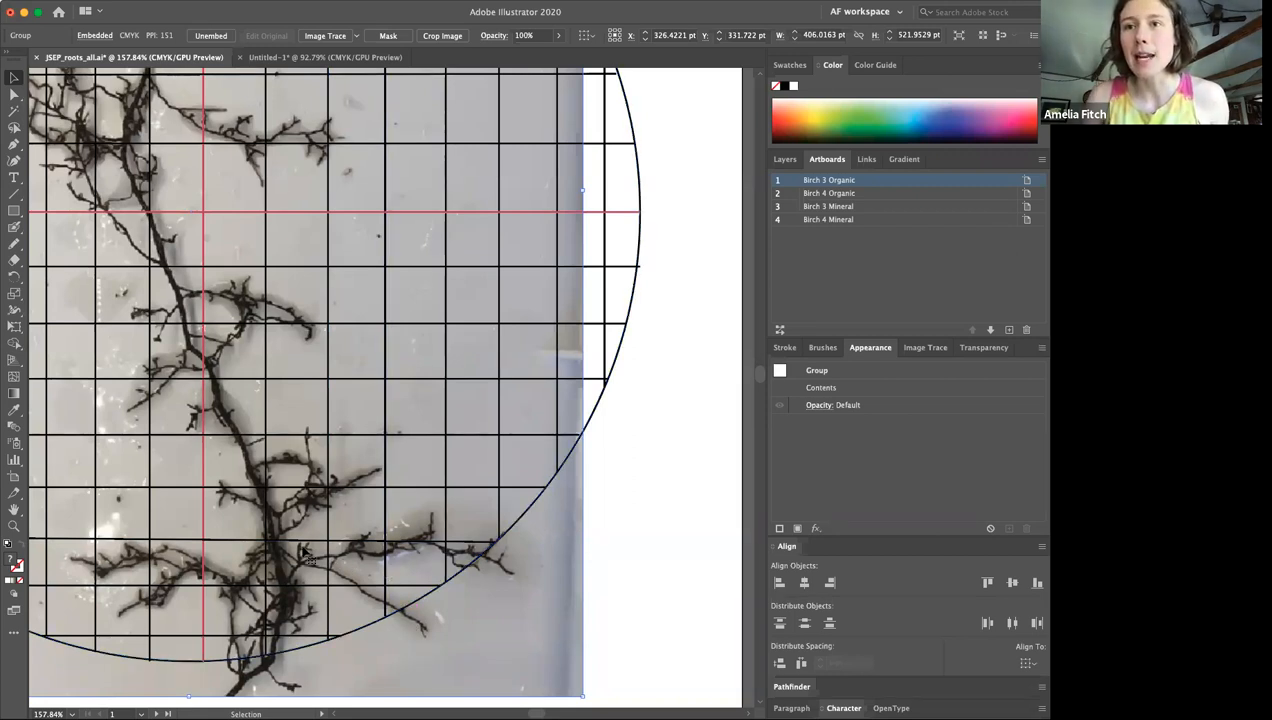
mouse_move(250, 536)
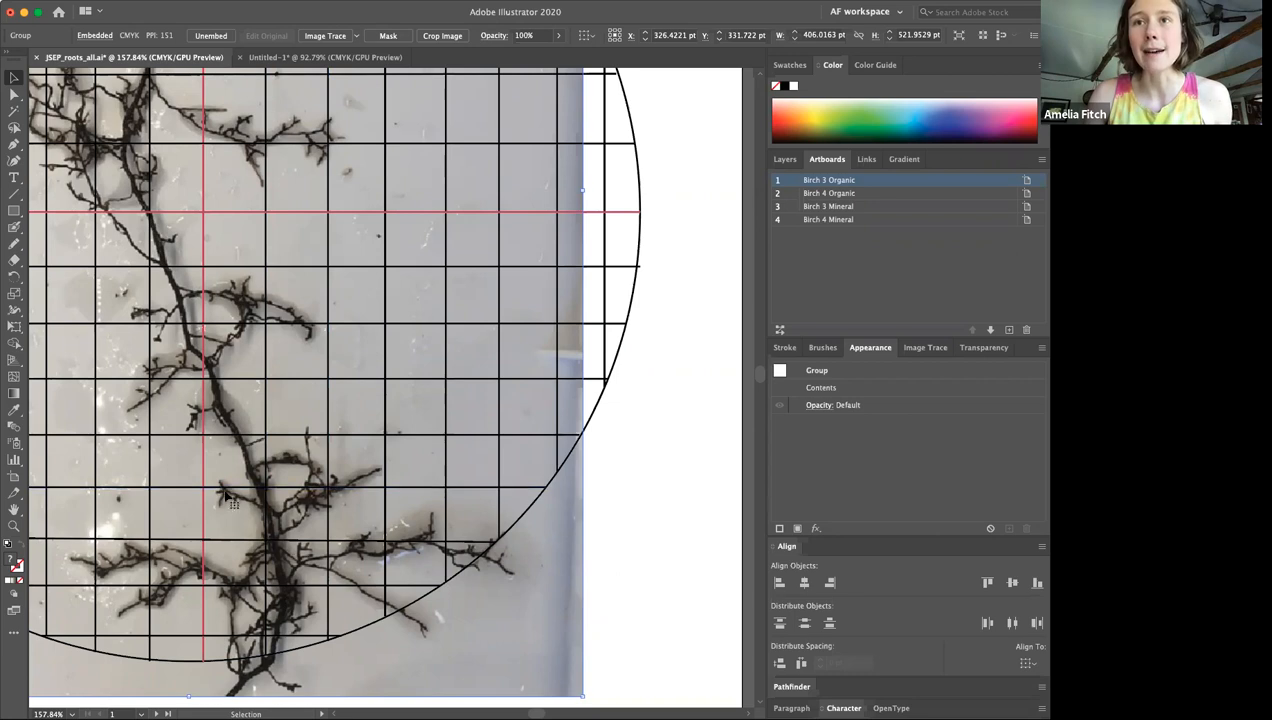
mouse_move(234, 508)
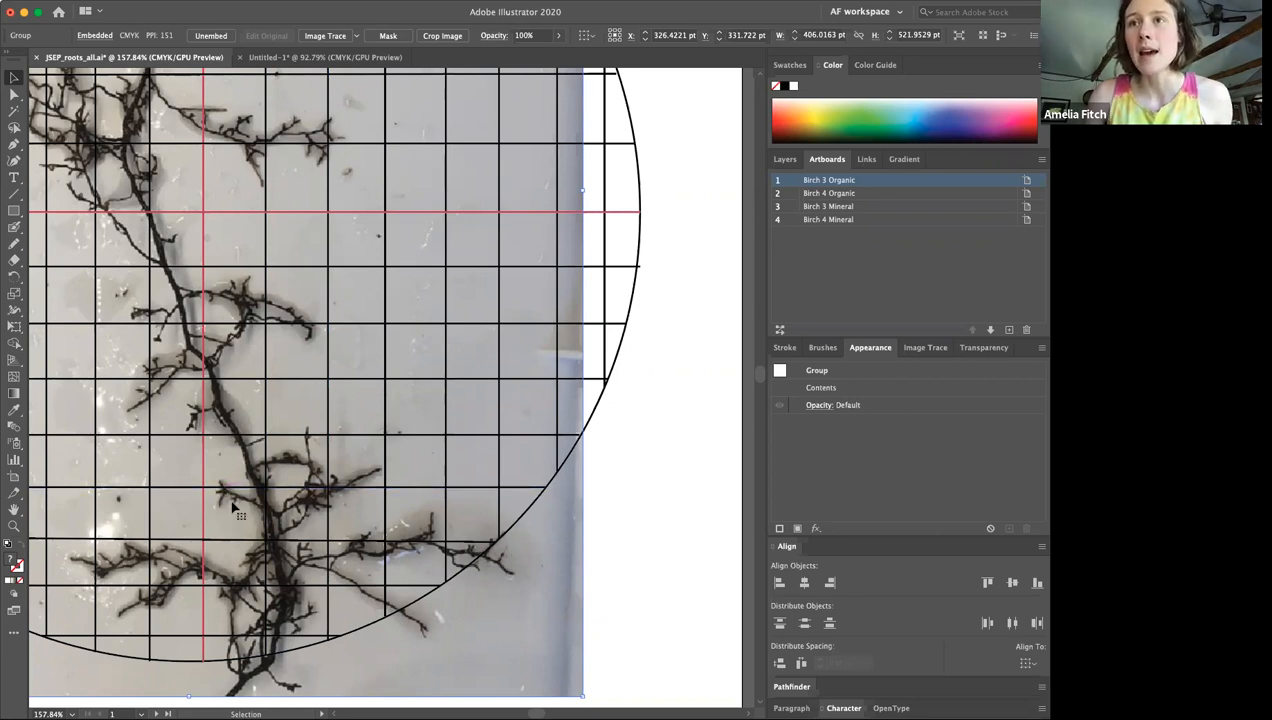
mouse_move(320, 500)
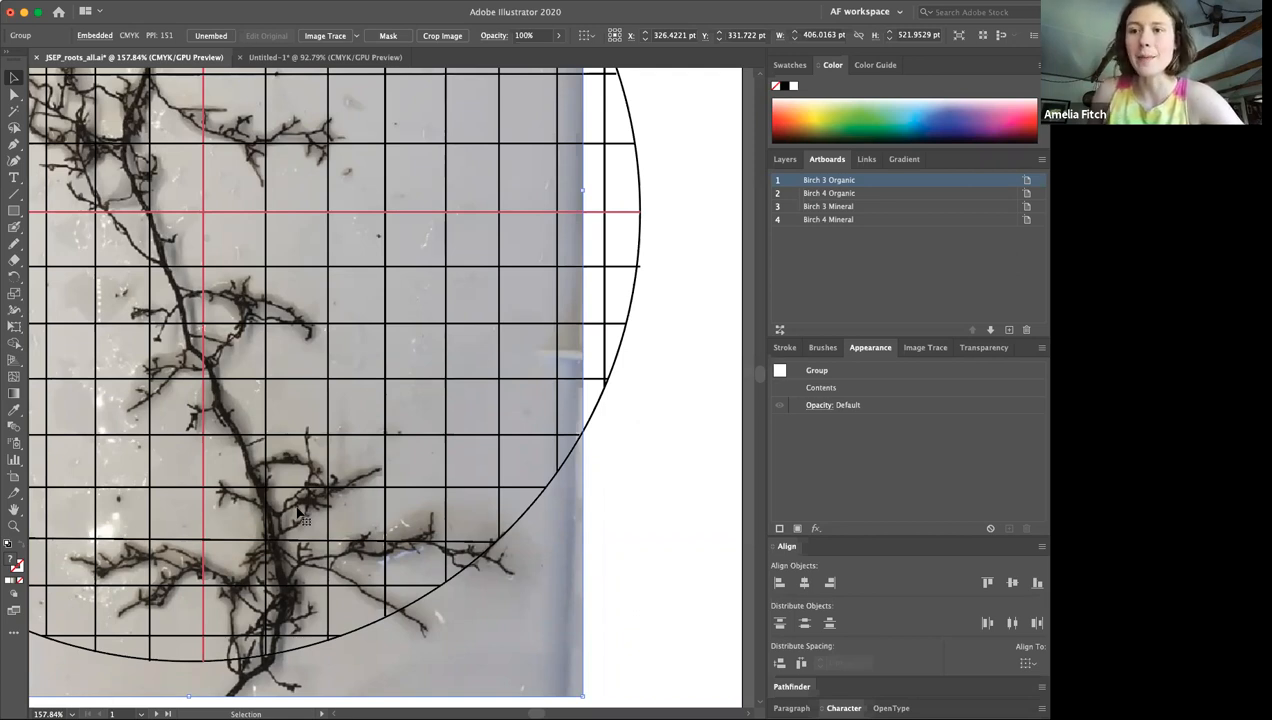
mouse_move(418, 504)
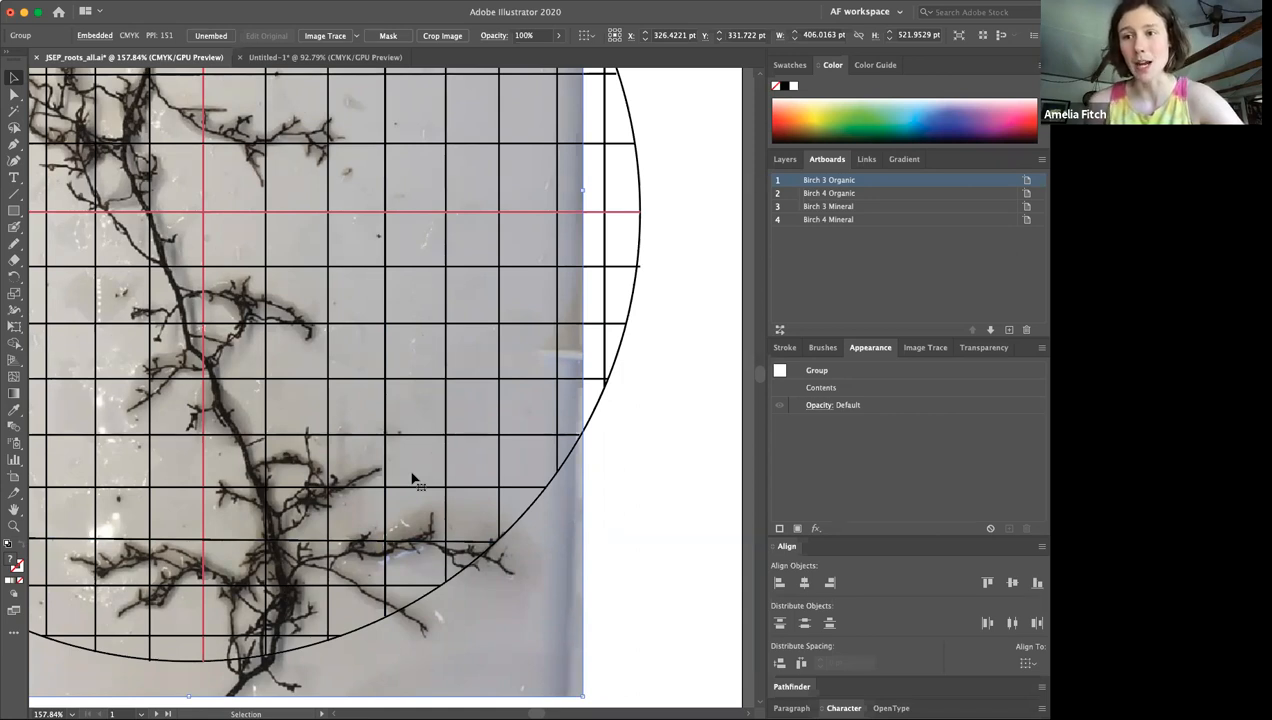
mouse_move(196, 600)
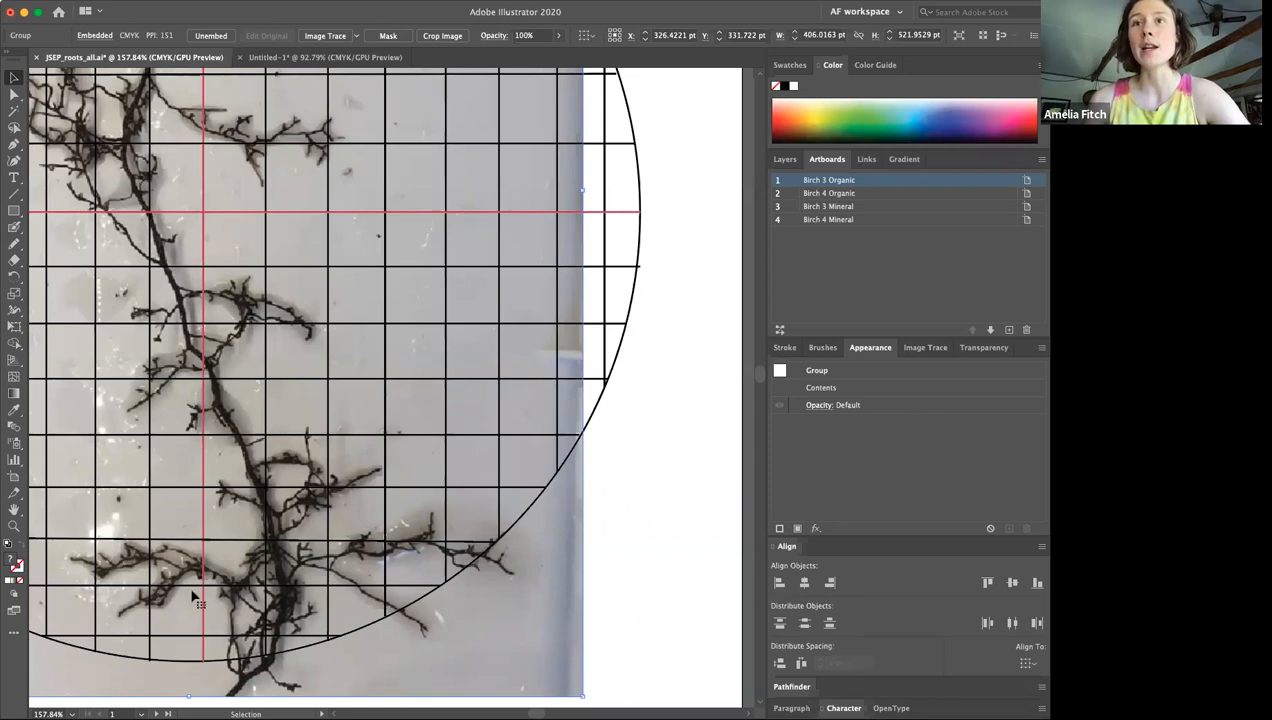
mouse_move(398, 650)
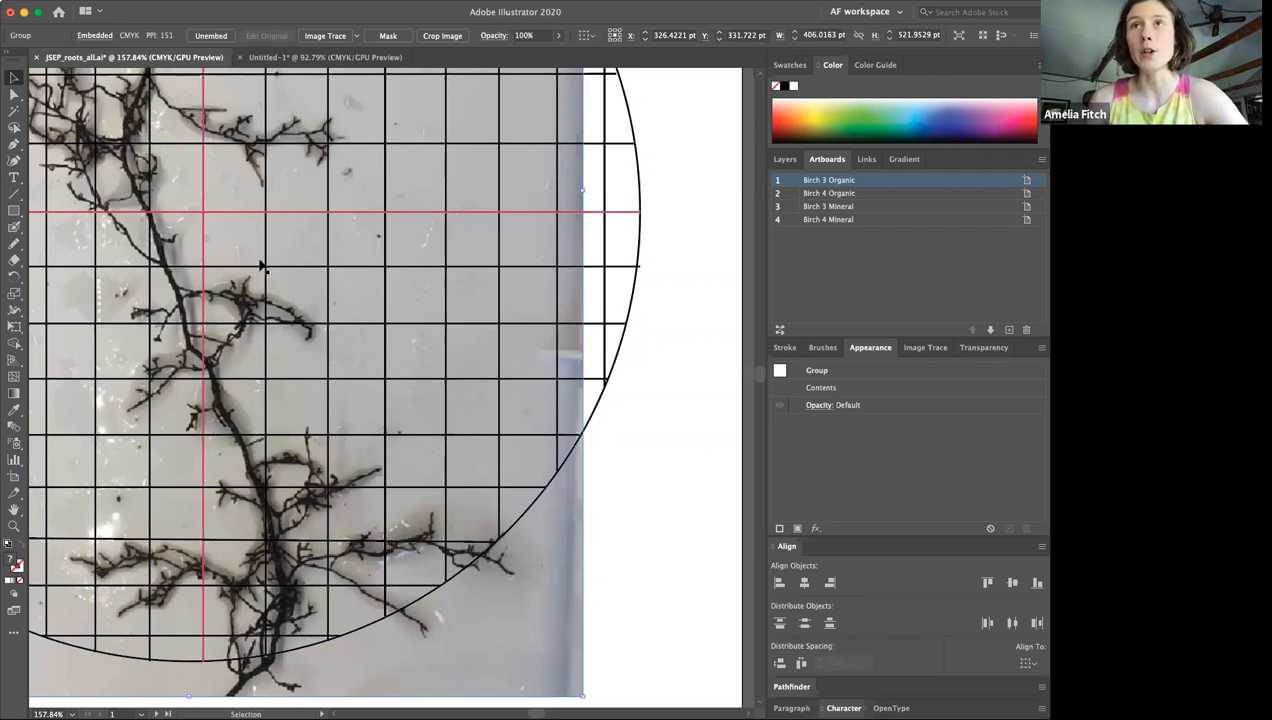
mouse_move(222, 270)
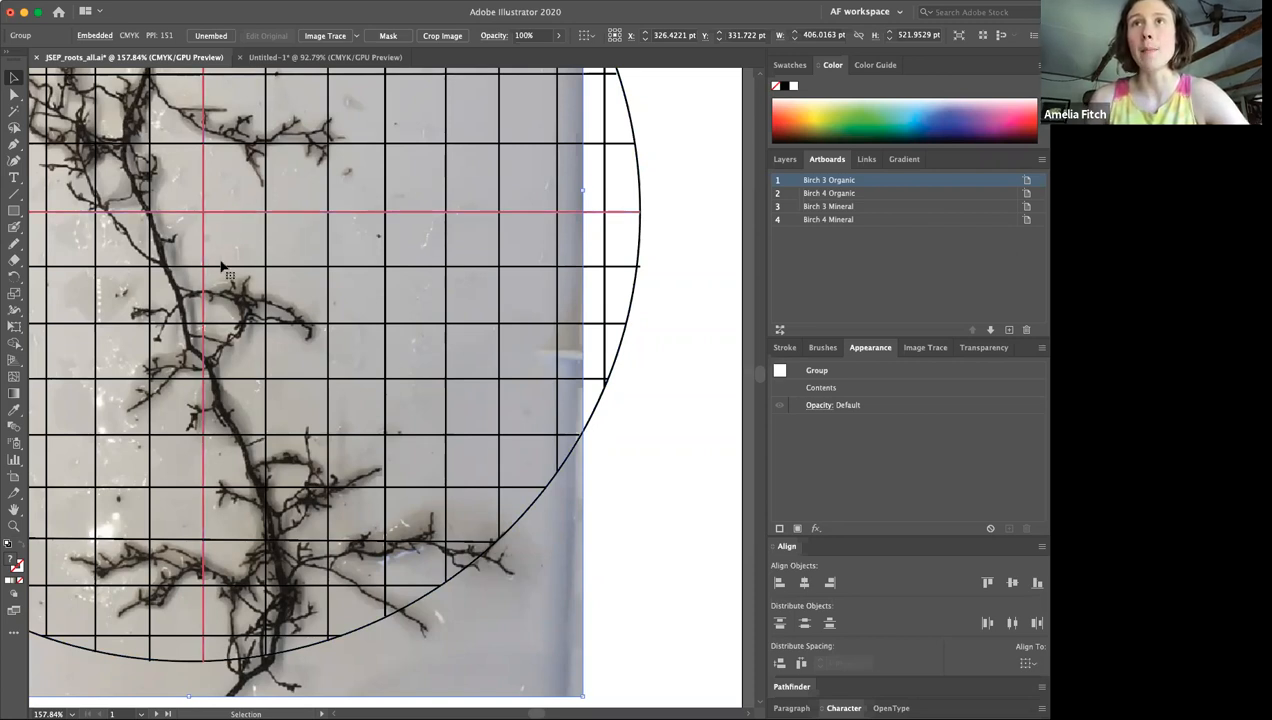
mouse_move(246, 272)
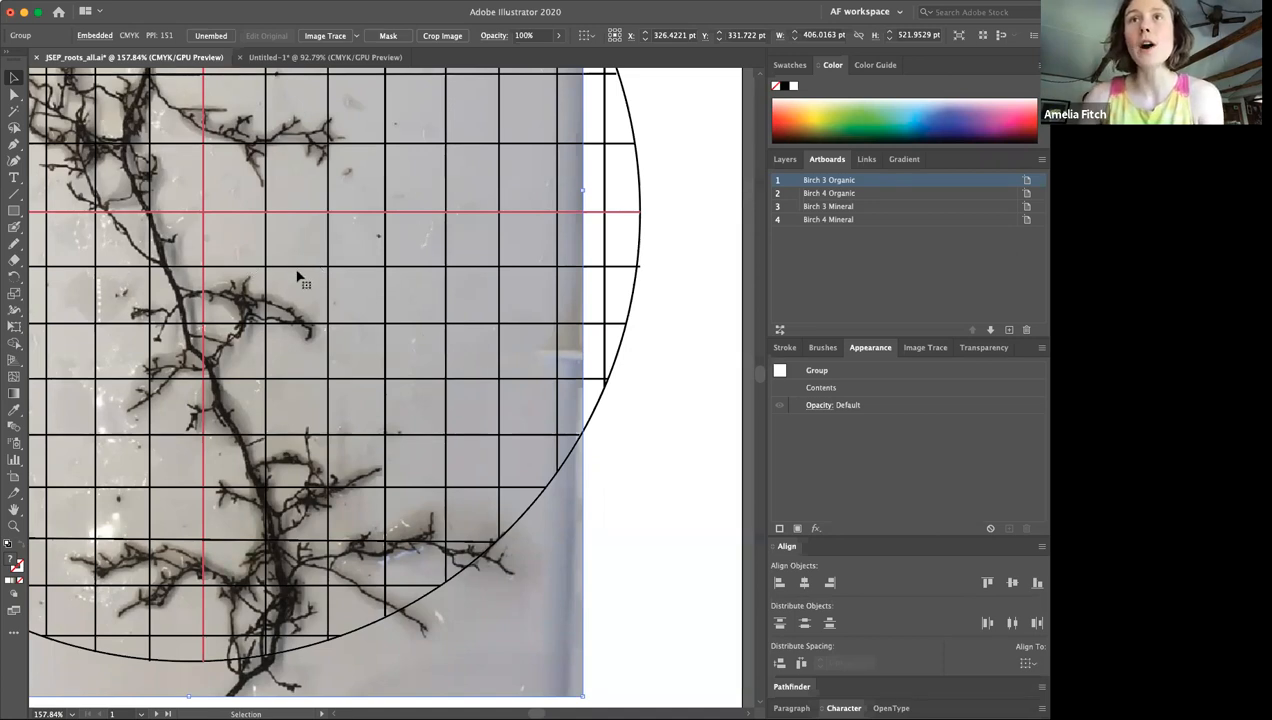
mouse_move(228, 324)
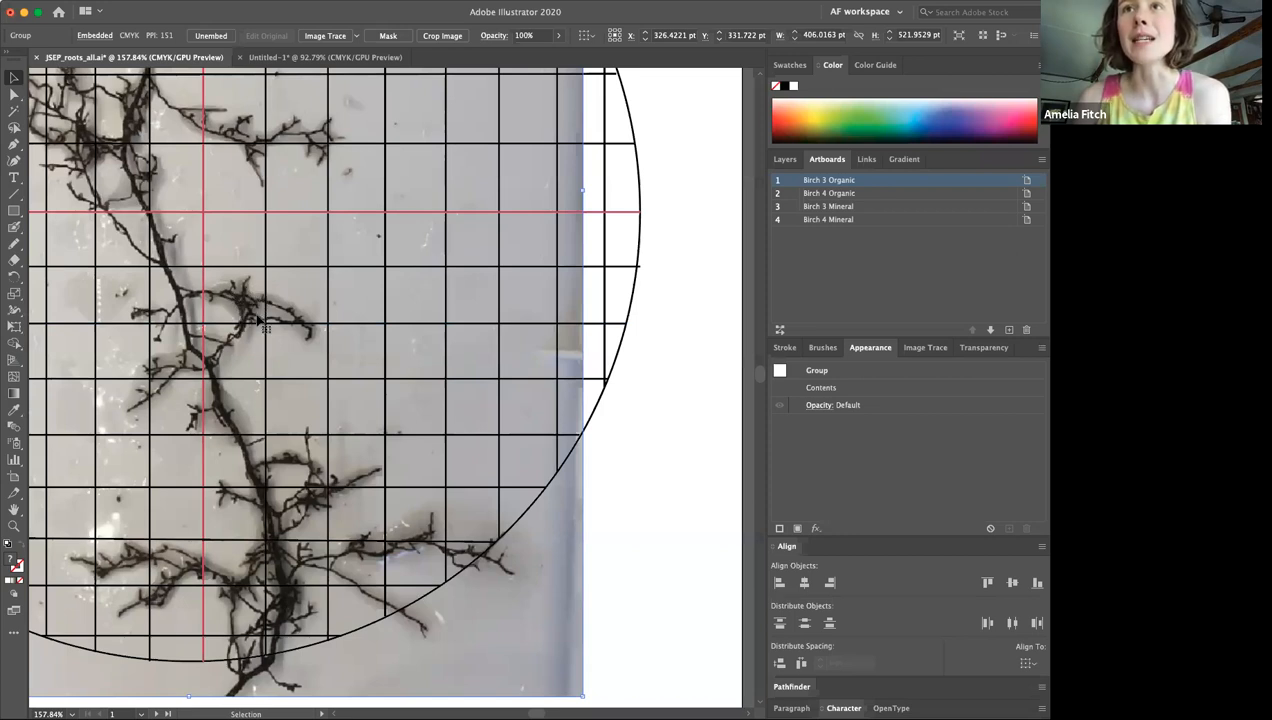
mouse_move(228, 302)
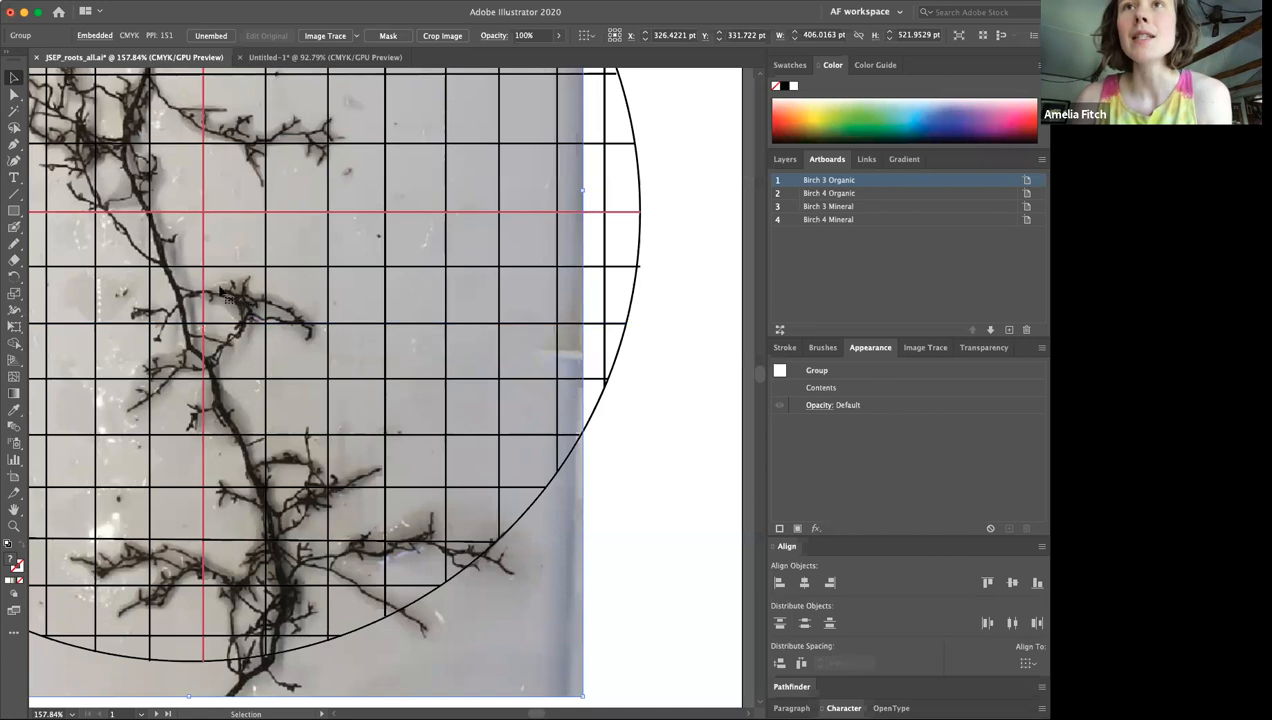
mouse_move(264, 328)
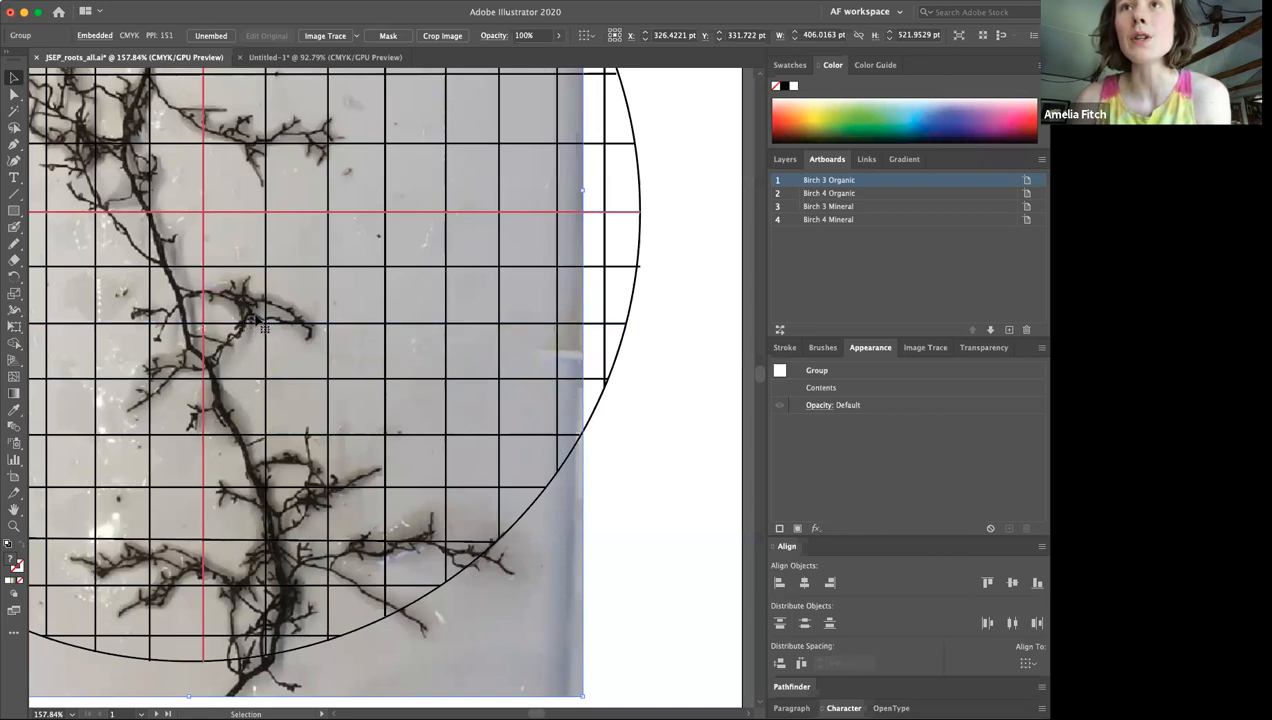
mouse_move(234, 300)
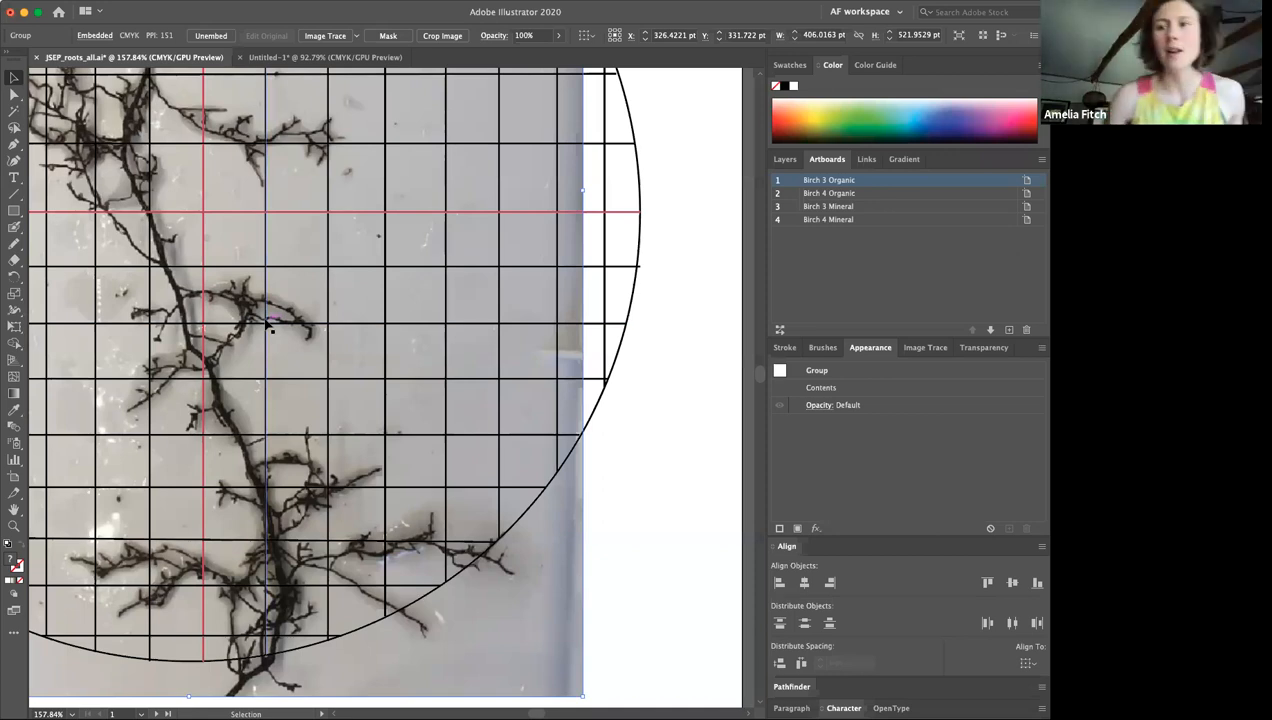
mouse_move(254, 328)
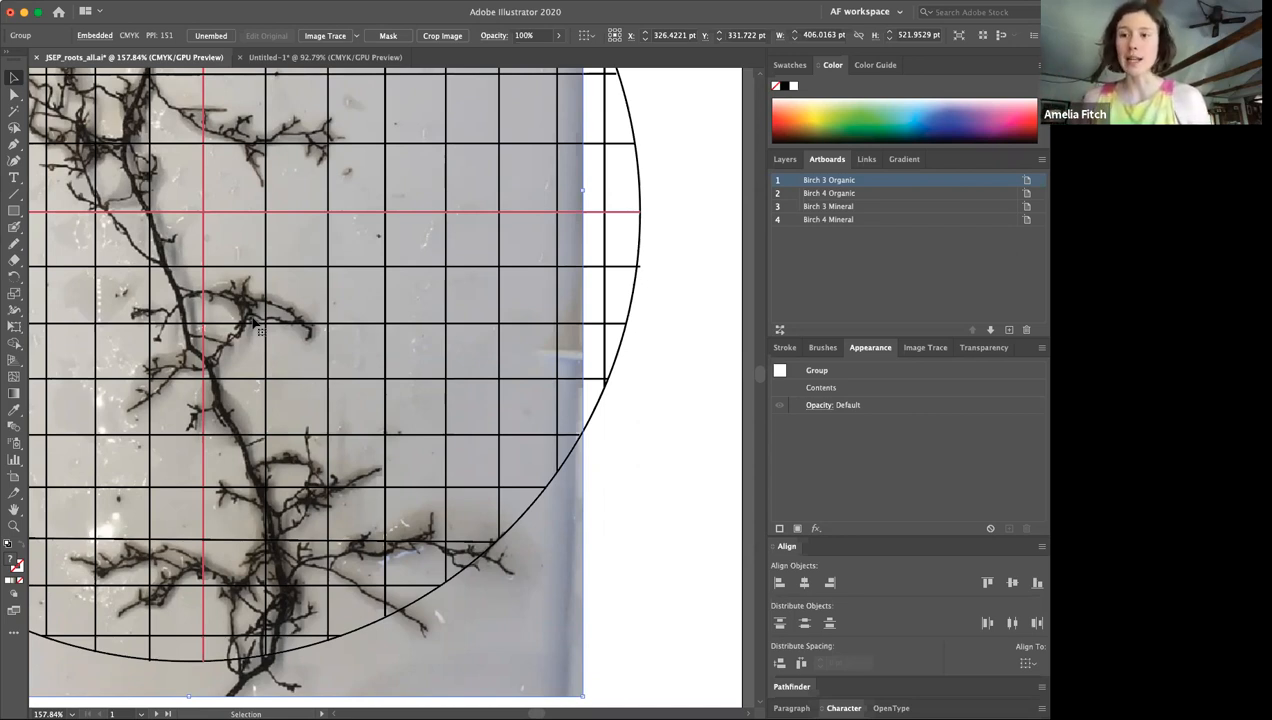
mouse_move(244, 356)
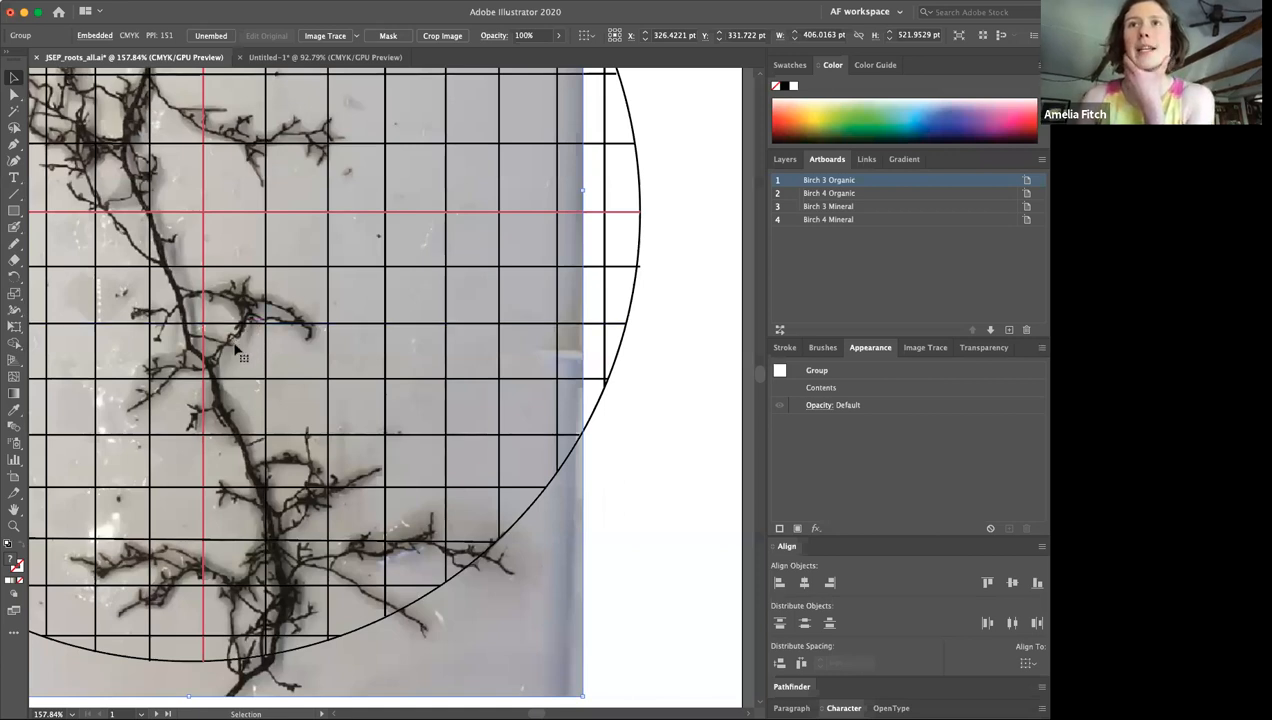
mouse_move(246, 350)
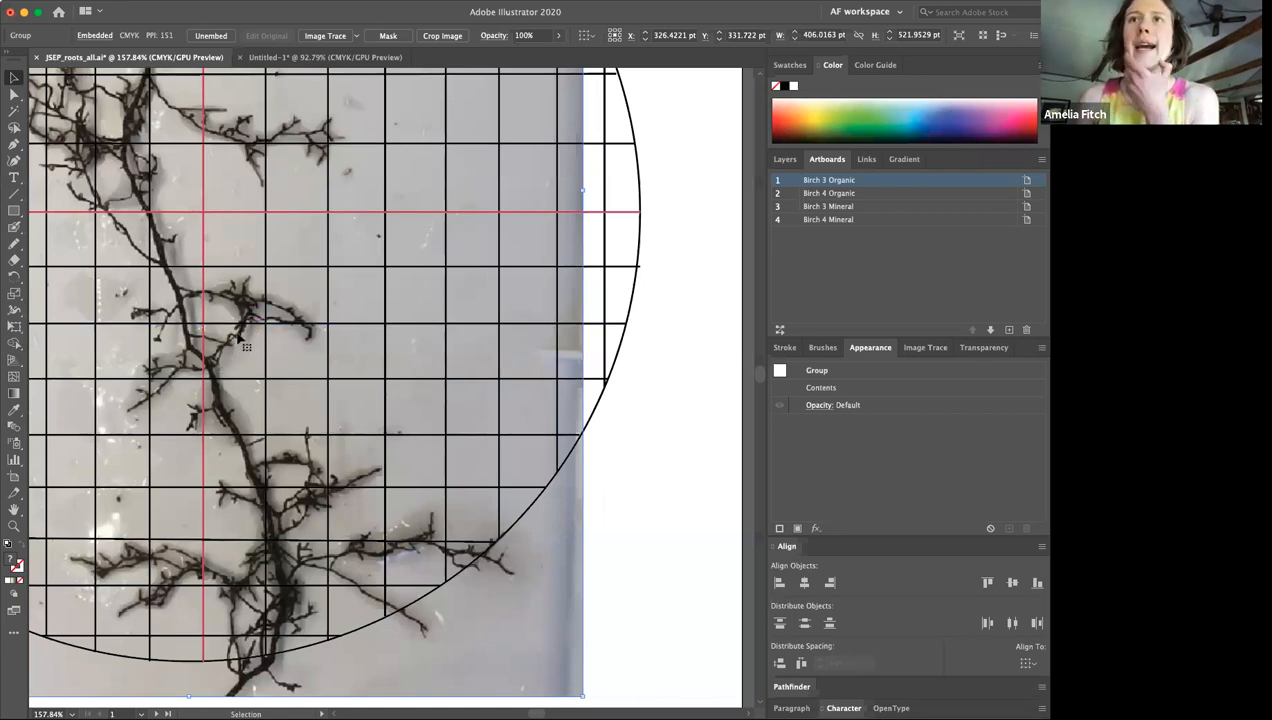
mouse_move(226, 384)
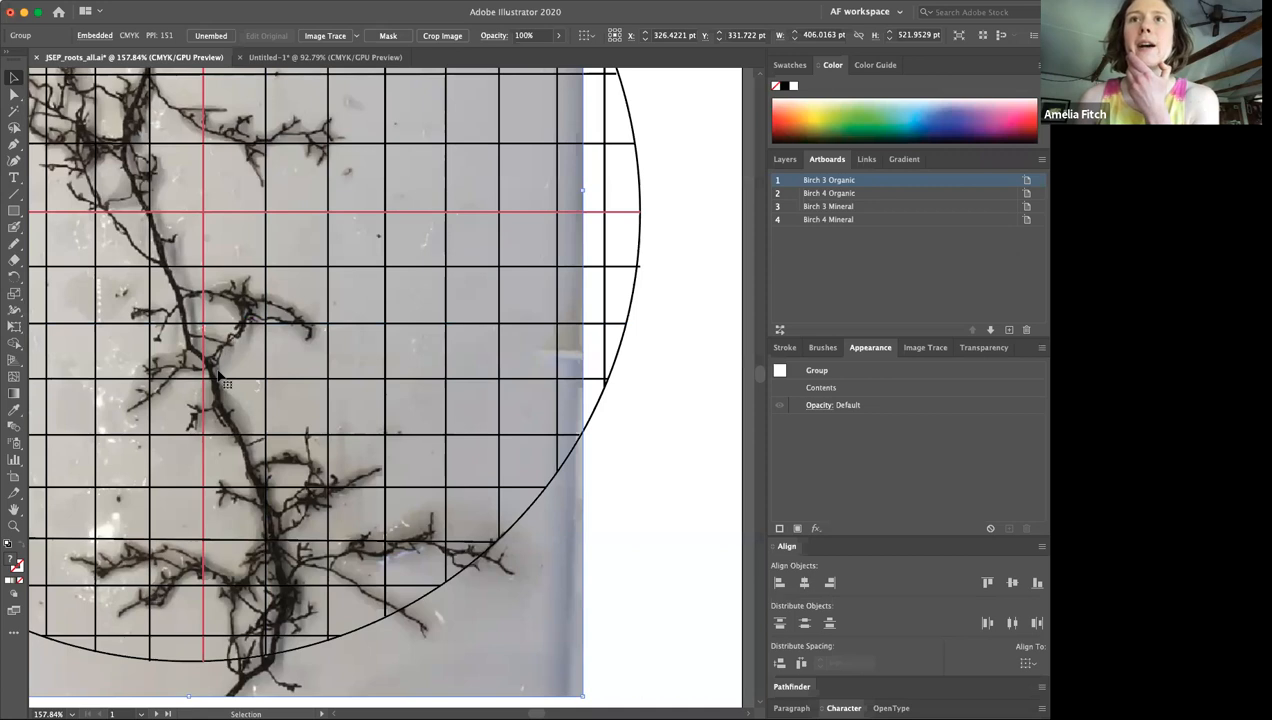
mouse_move(220, 368)
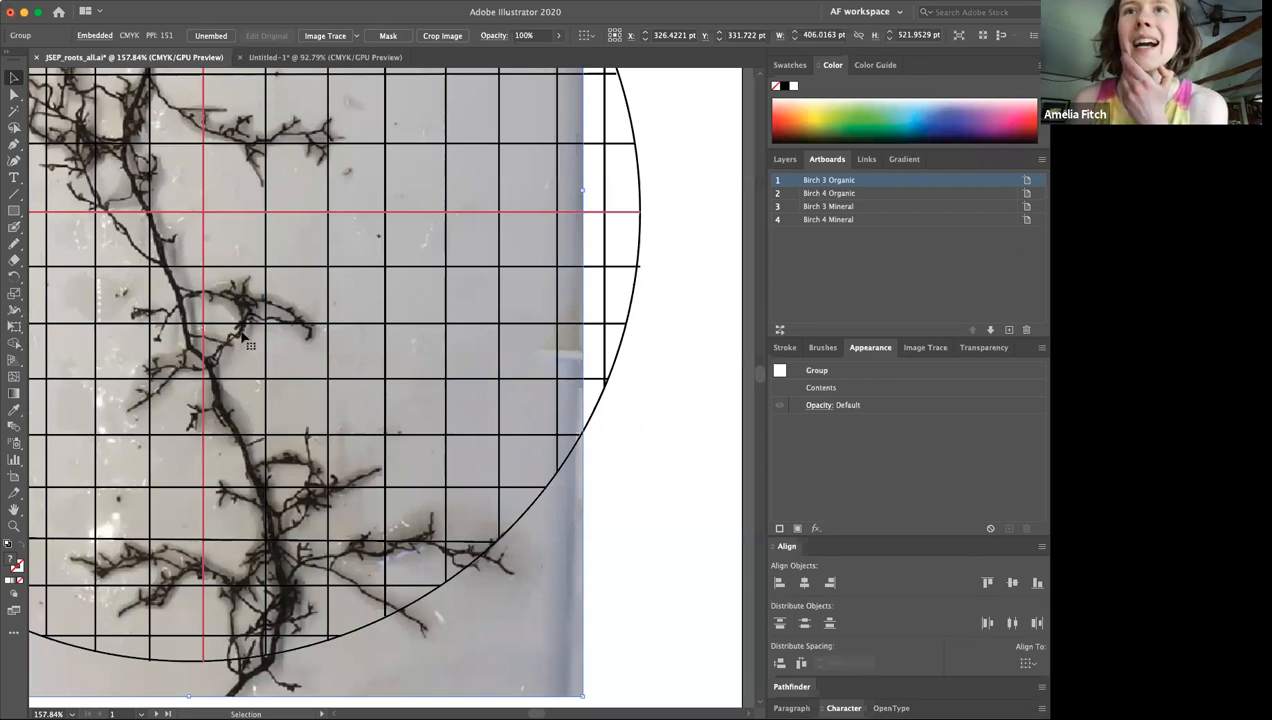
mouse_move(246, 342)
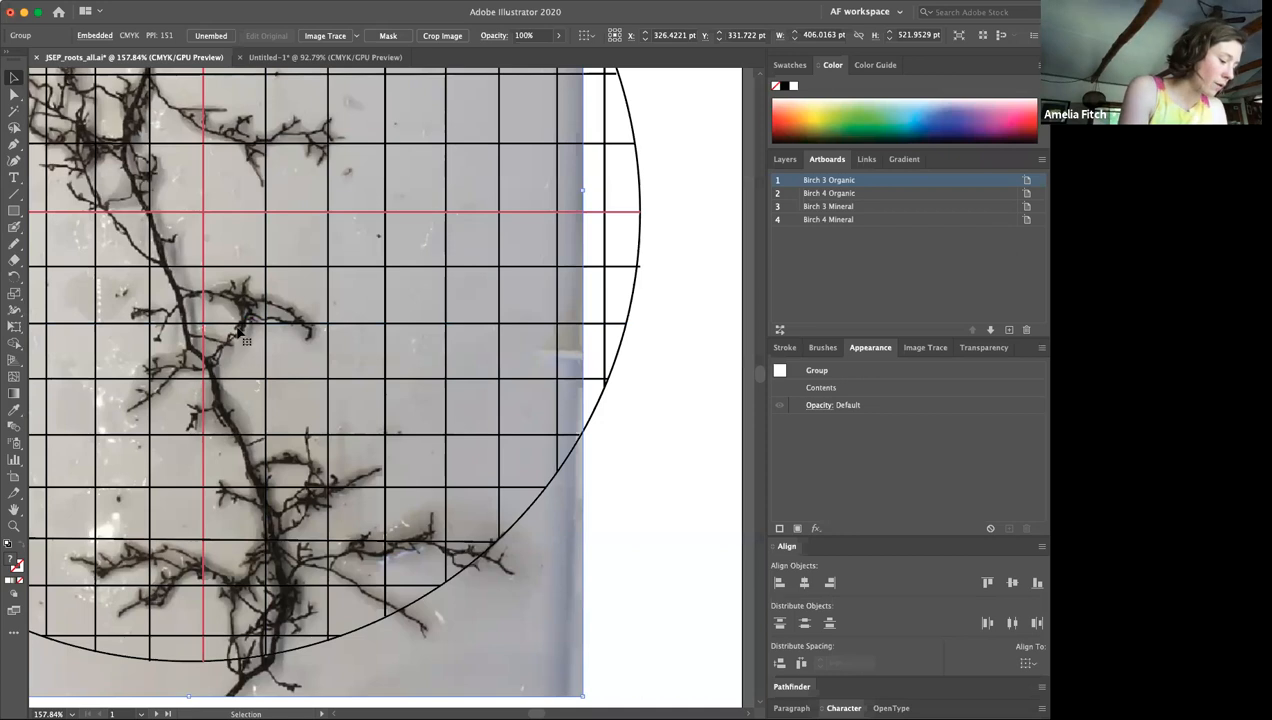
mouse_move(230, 442)
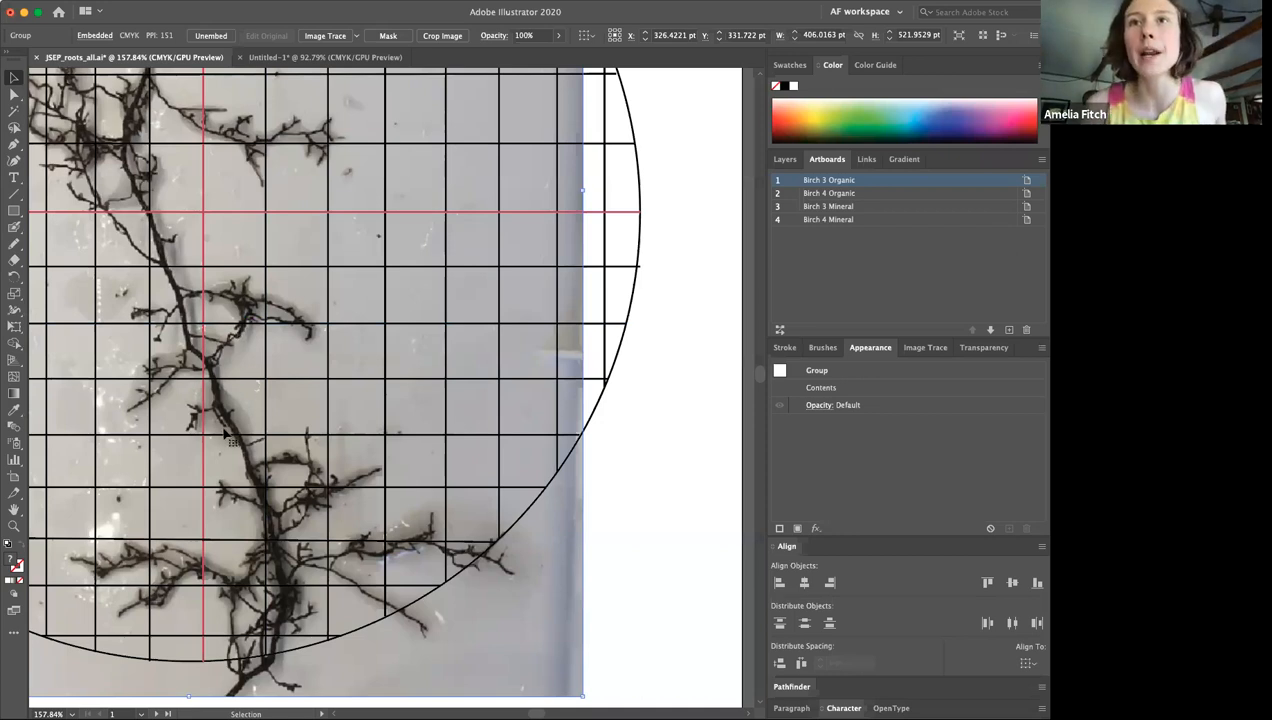
mouse_move(236, 440)
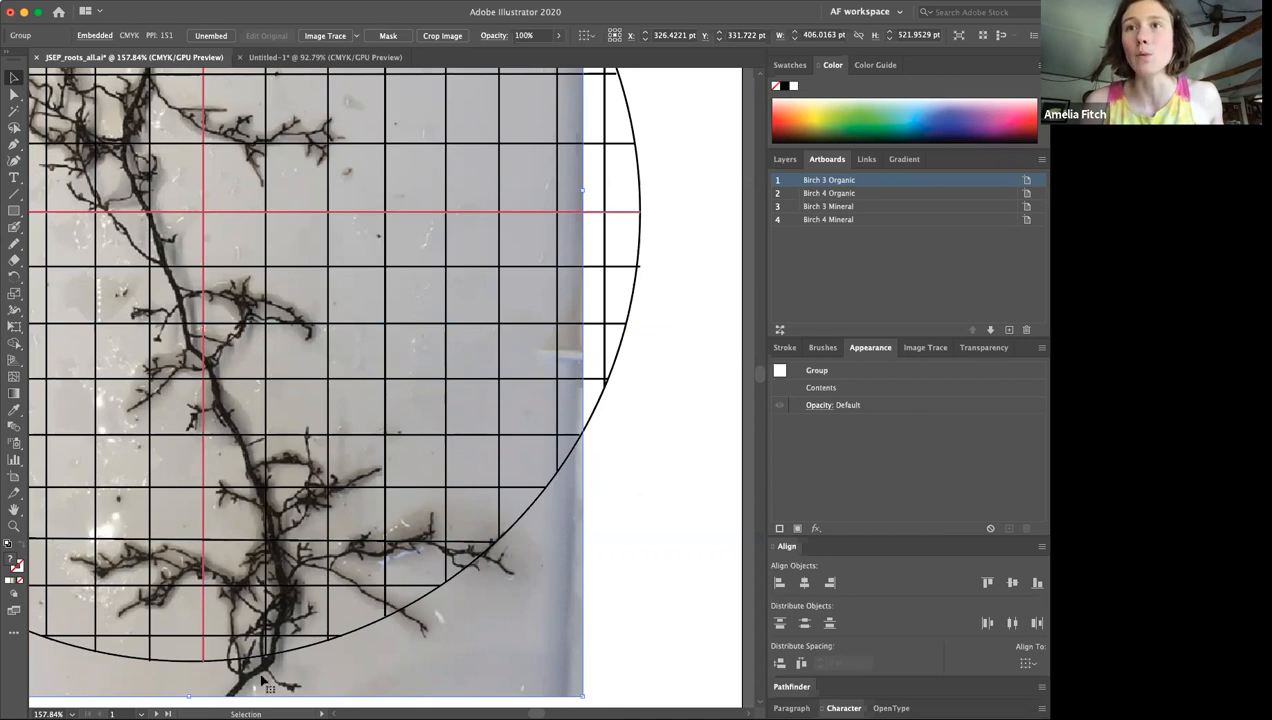
mouse_move(360, 516)
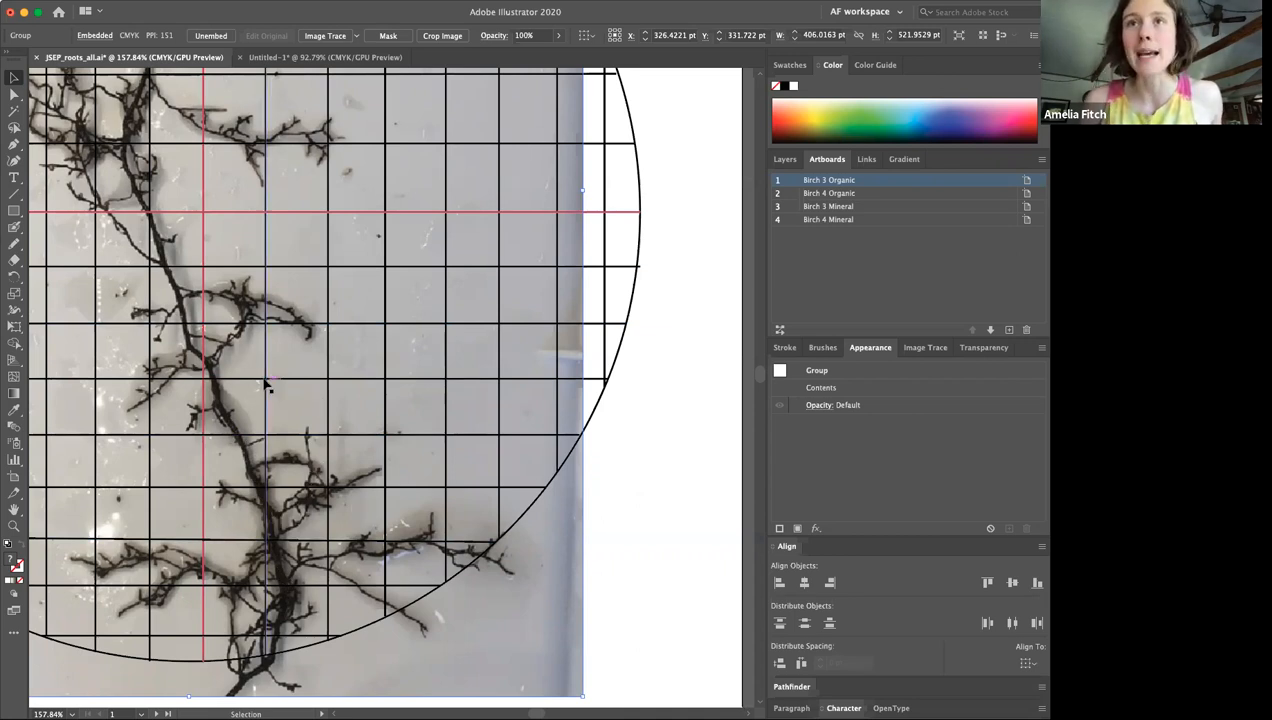
mouse_move(246, 430)
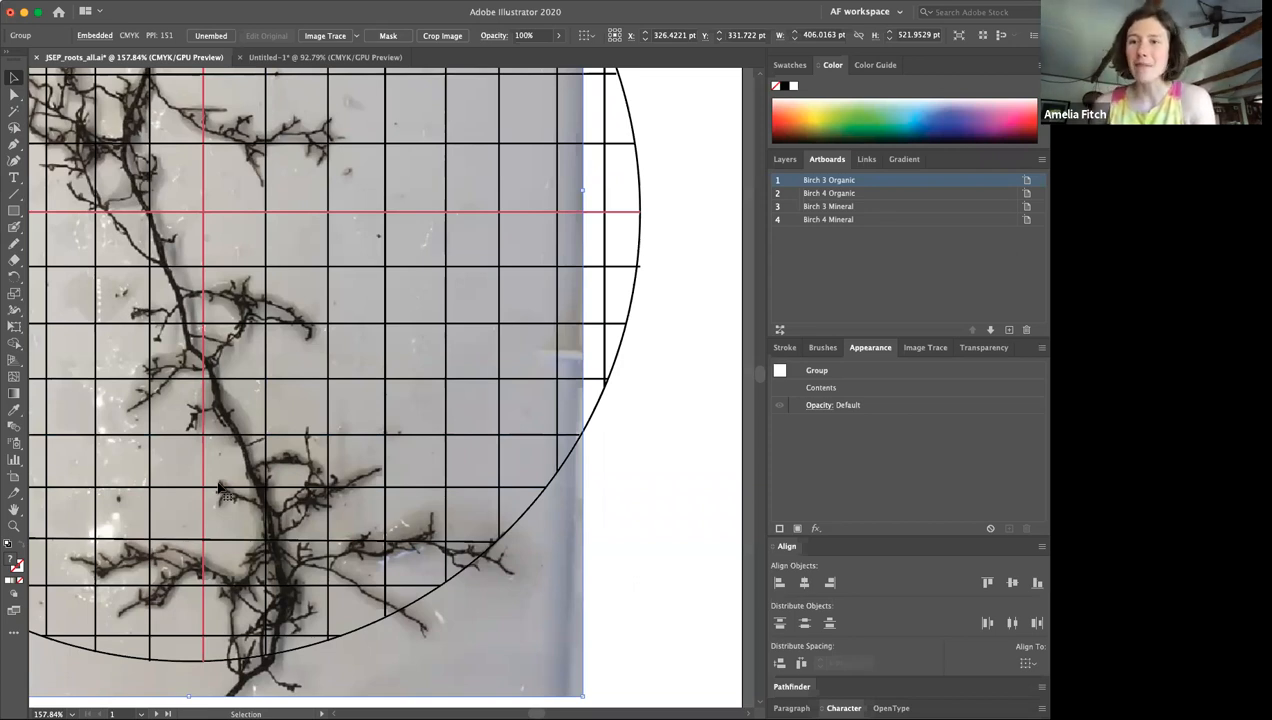
mouse_move(248, 524)
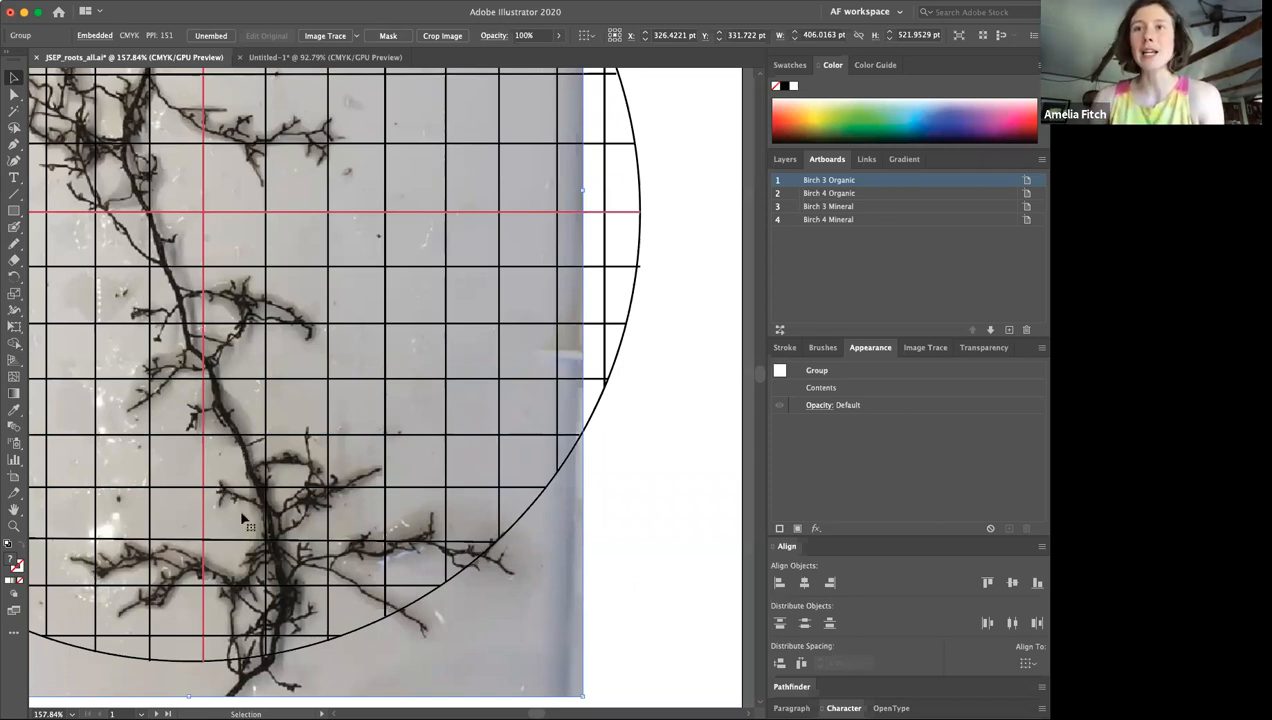
mouse_move(258, 644)
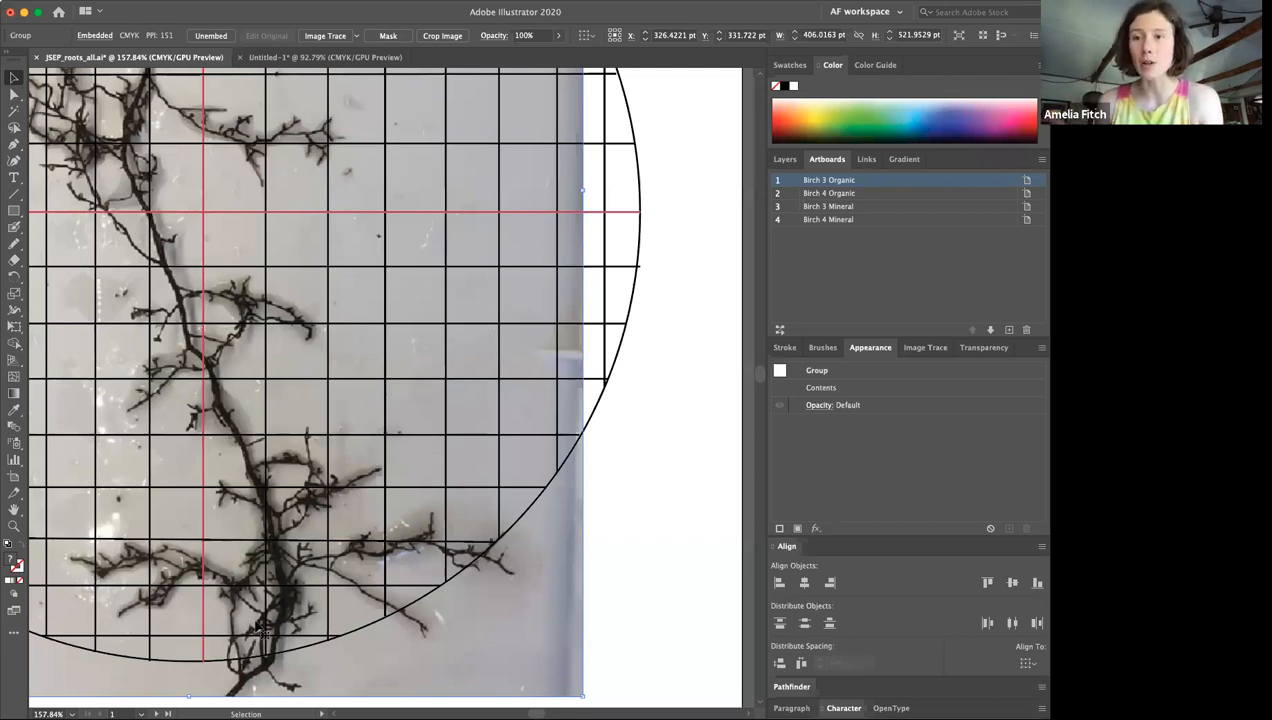
mouse_move(326, 528)
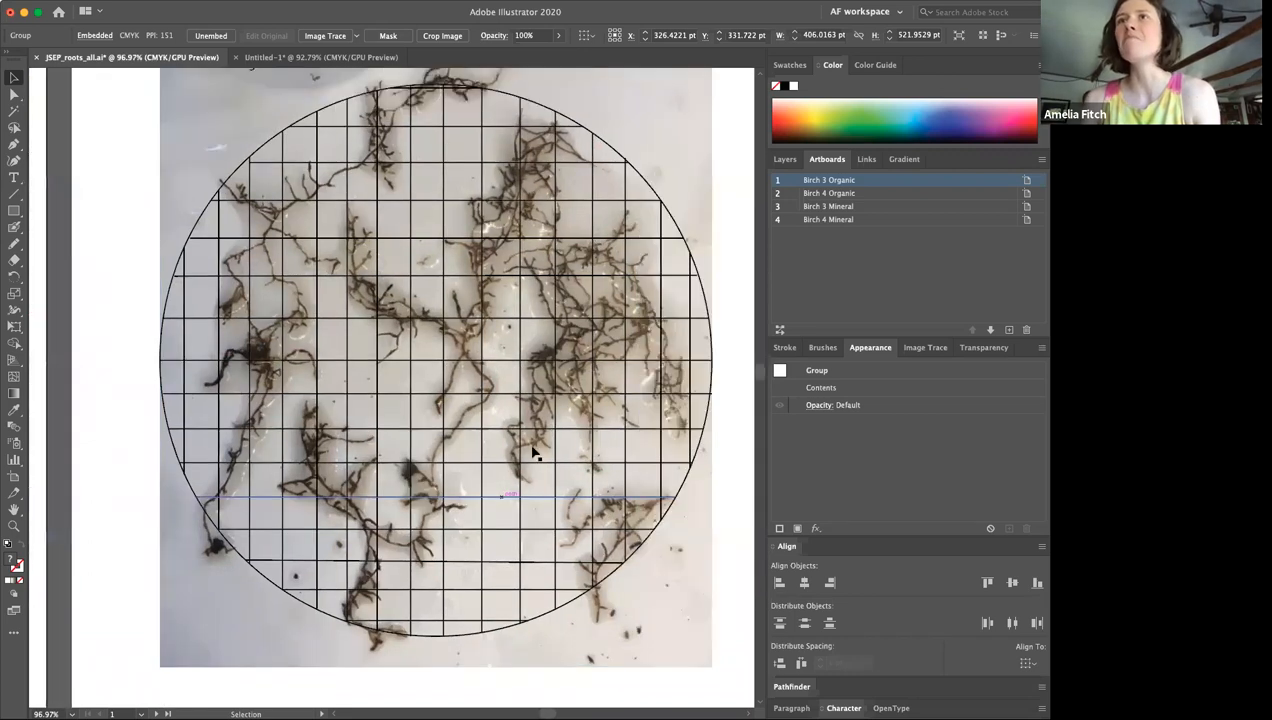
mouse_move(310, 400)
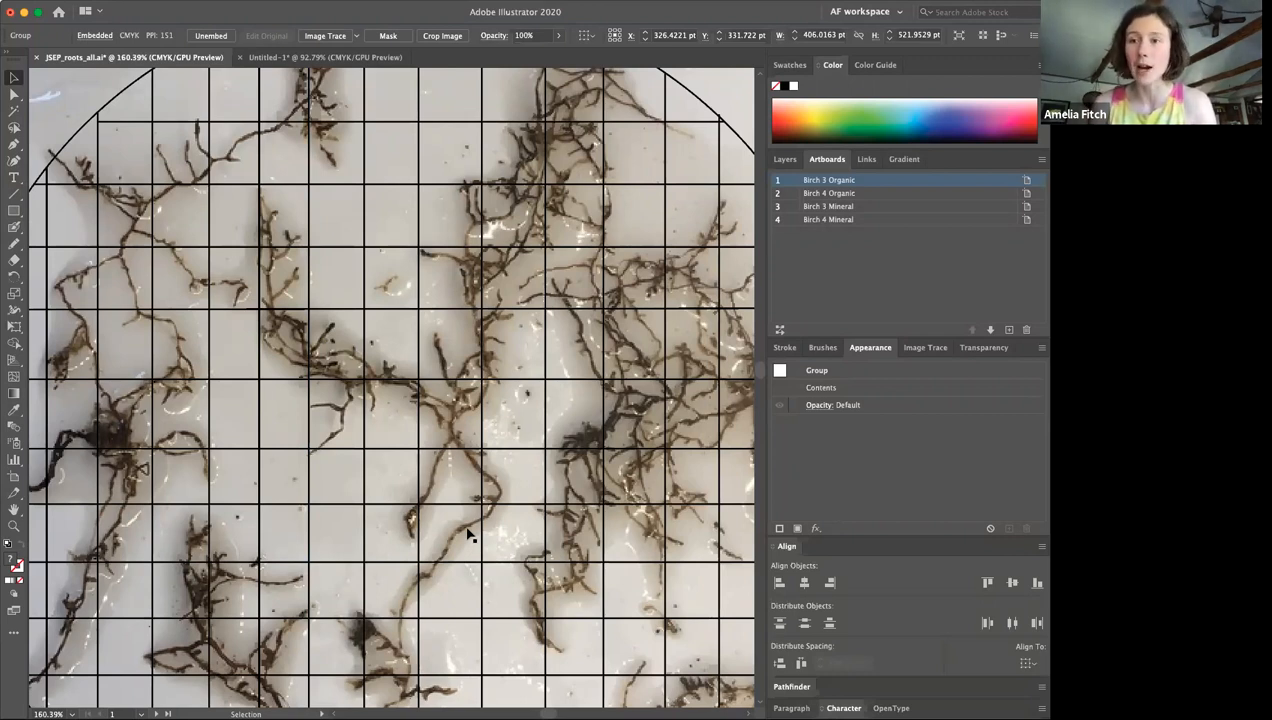
mouse_move(528, 570)
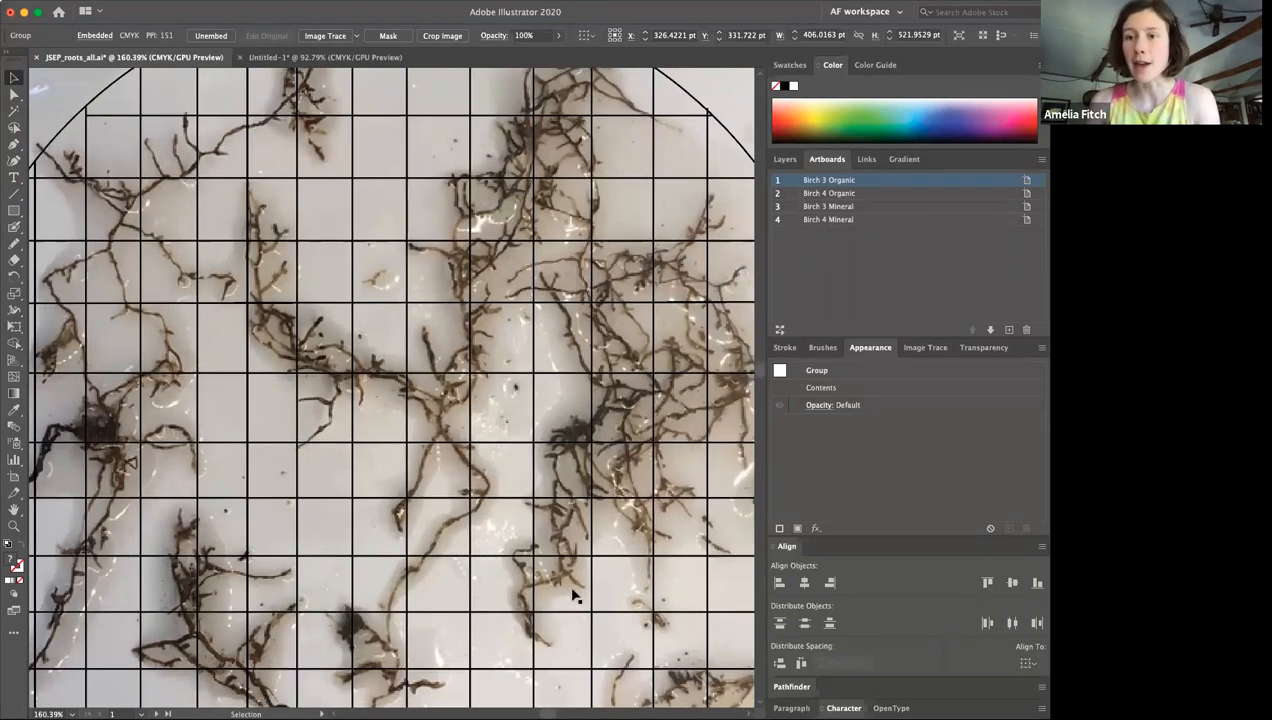
mouse_move(580, 568)
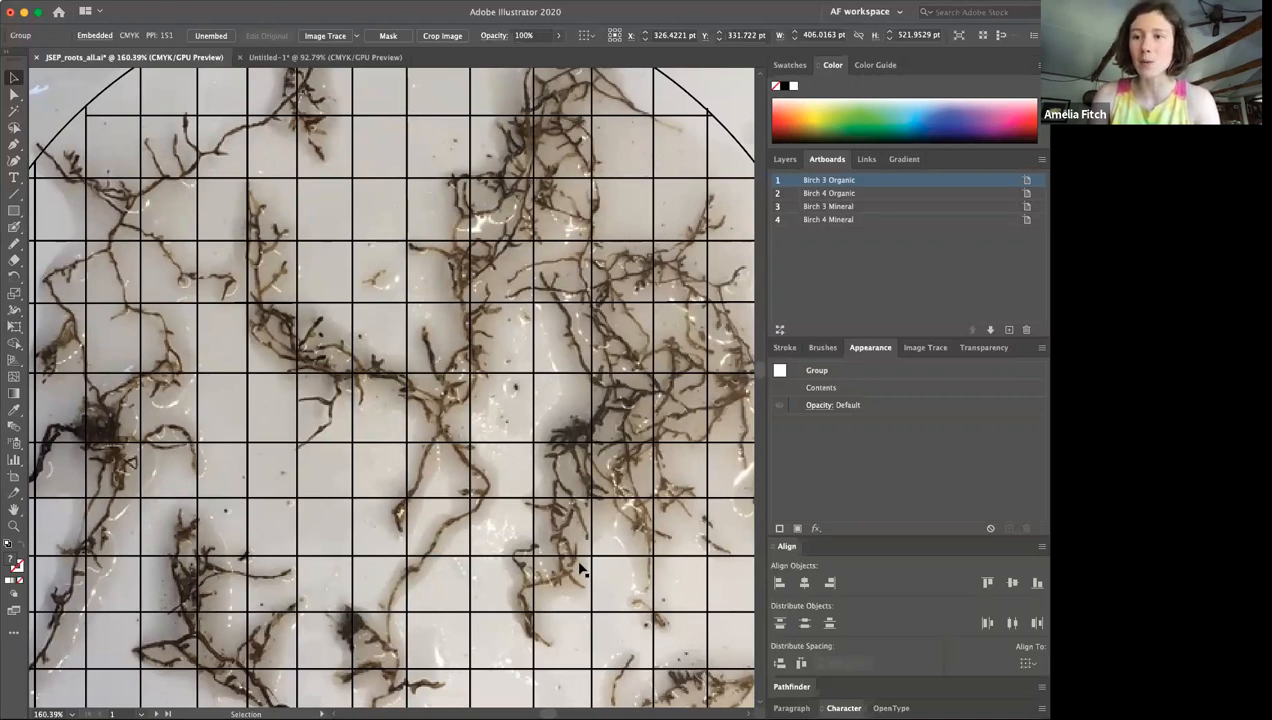
mouse_move(424, 520)
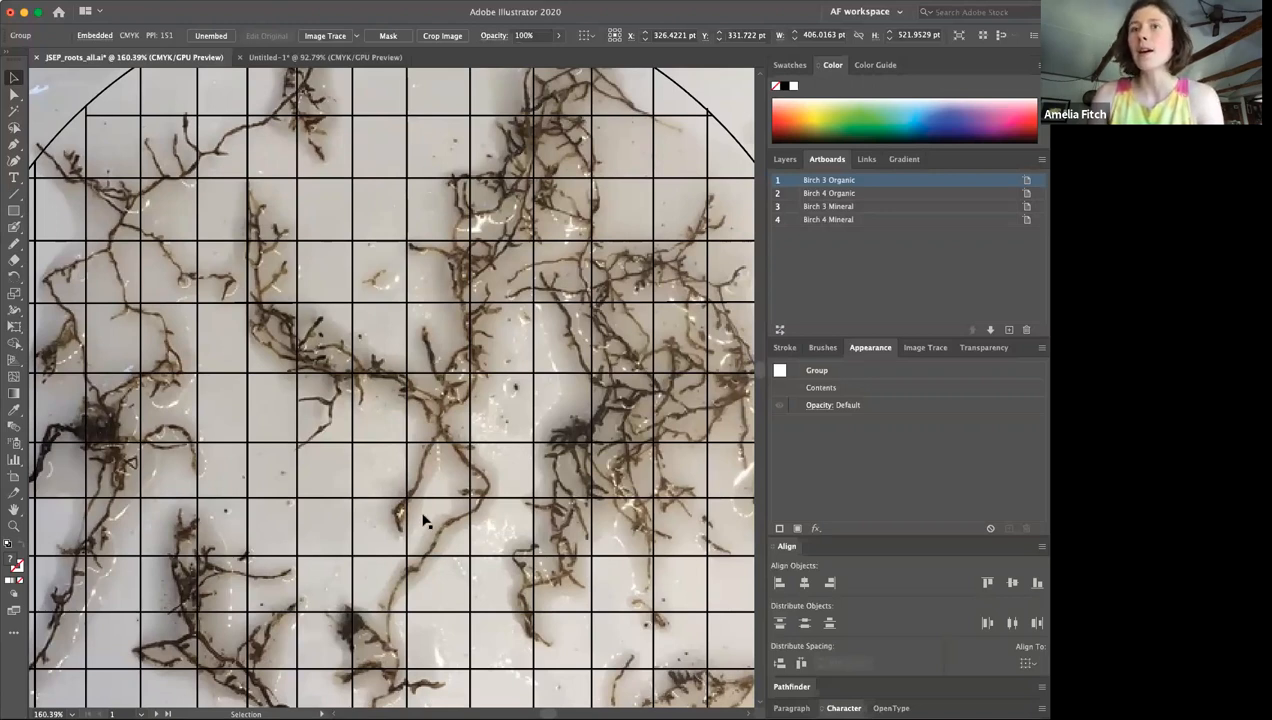